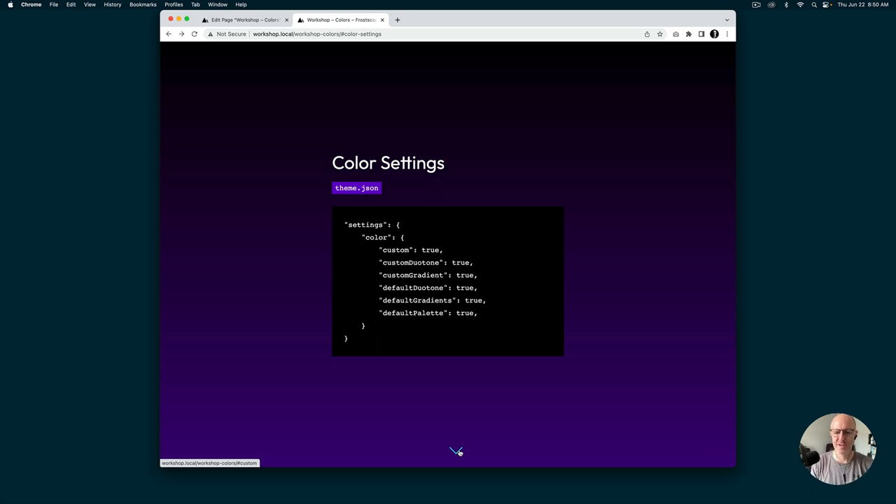
# Scroll the workshop slides from custom and defaultDuotone down to the defaultPalette colour setting.
pyautogui.scroll(-3)
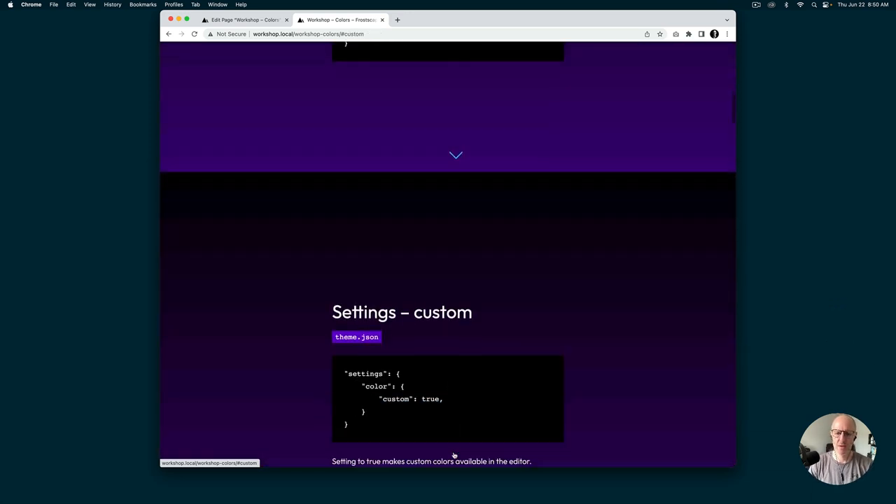
pyautogui.scroll(-3)
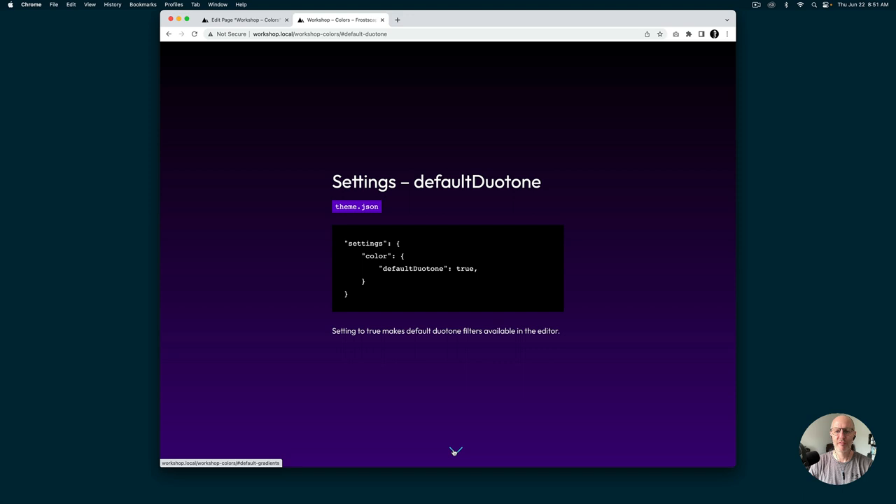
pyautogui.scroll(-3)
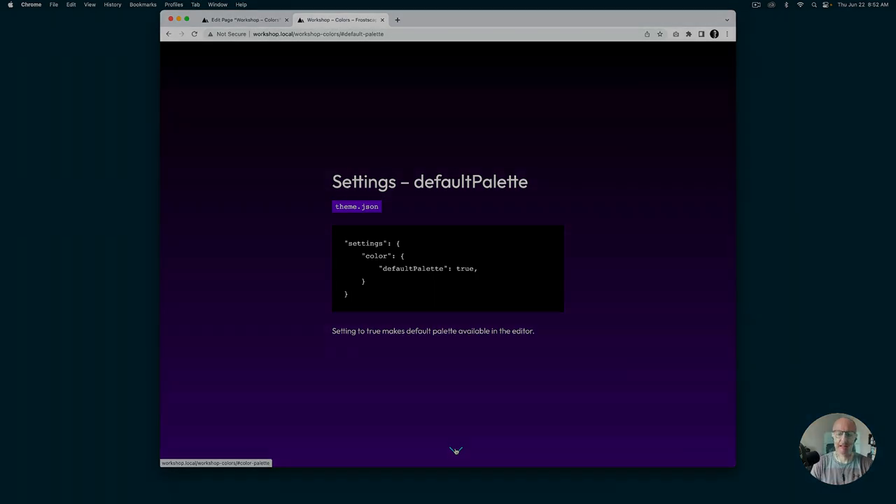
# Switch to the Edit Post tab and open the first paragraph's Text colour swatches.
pyautogui.click(245, 20)
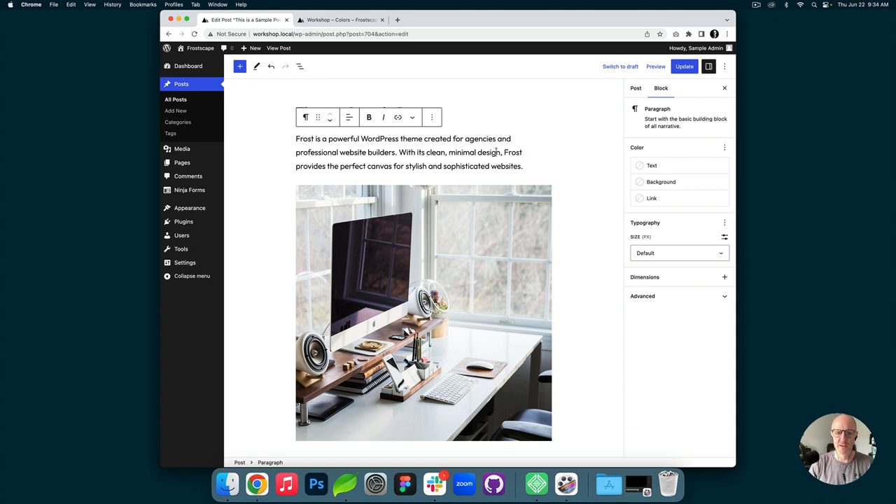
pyautogui.click(653, 165)
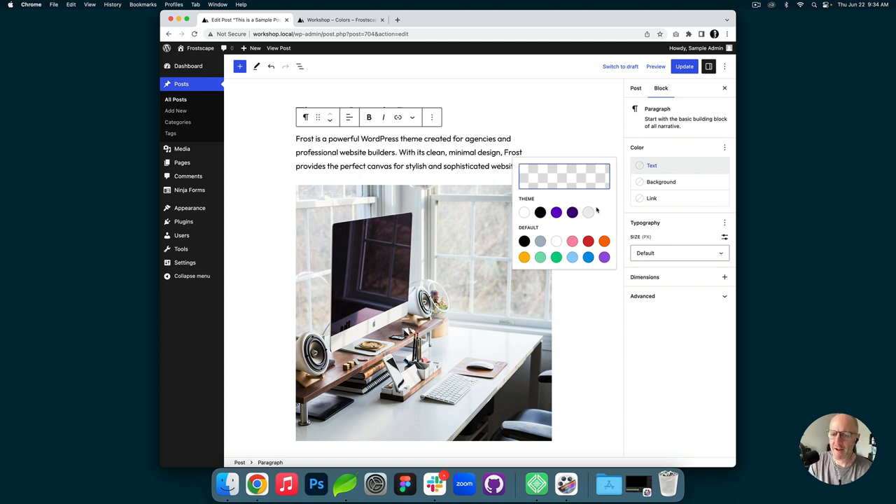
pyautogui.moveTo(557, 213)
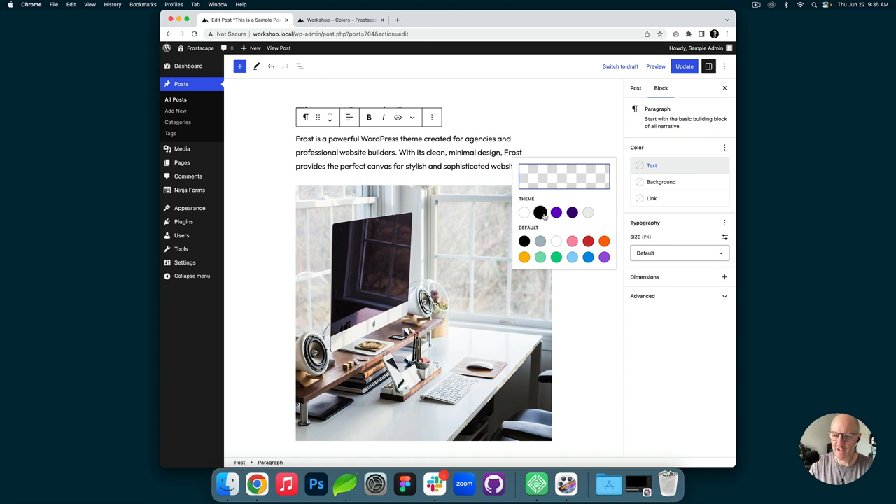
pyautogui.click(556, 213)
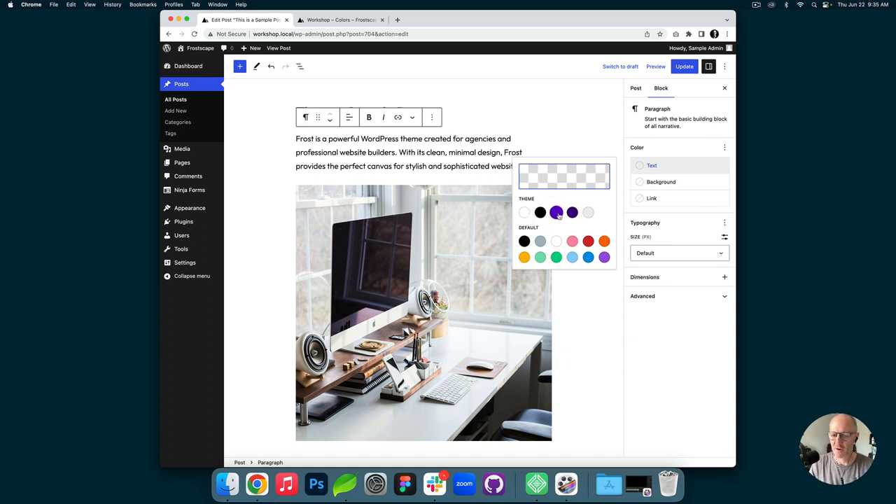
pyautogui.moveTo(571, 212)
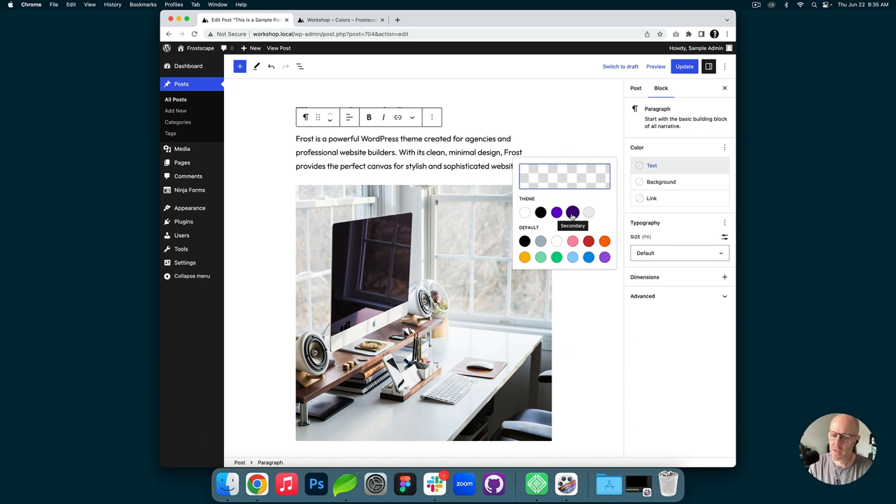
pyautogui.moveTo(588, 213)
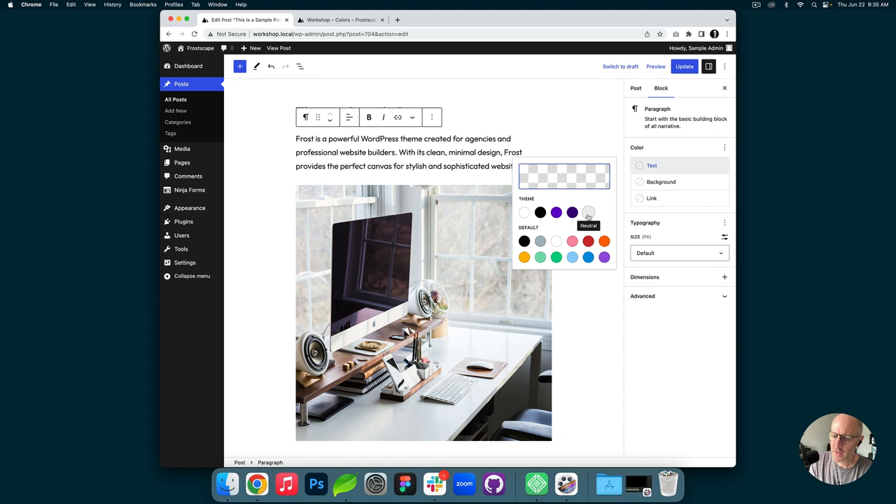
pyautogui.moveTo(549, 228)
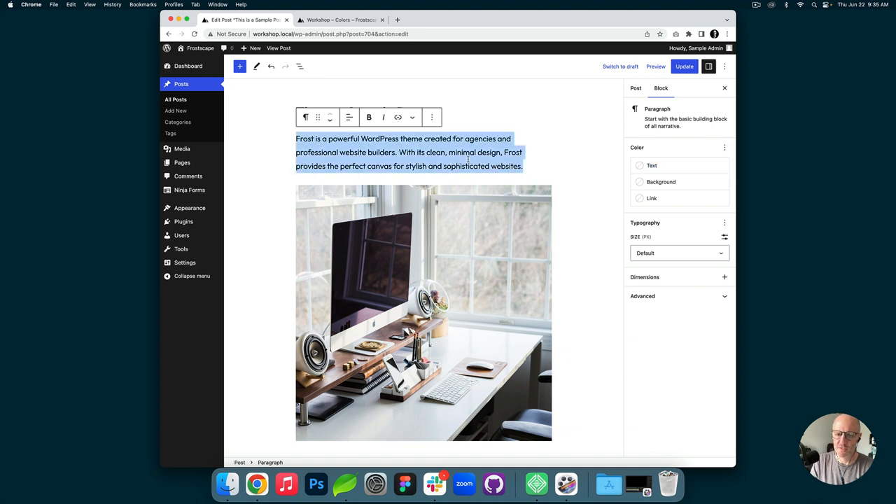
# Try Primary purple and a lighter theme colour on the paragraph text, then settle on black.
pyautogui.click(653, 165)
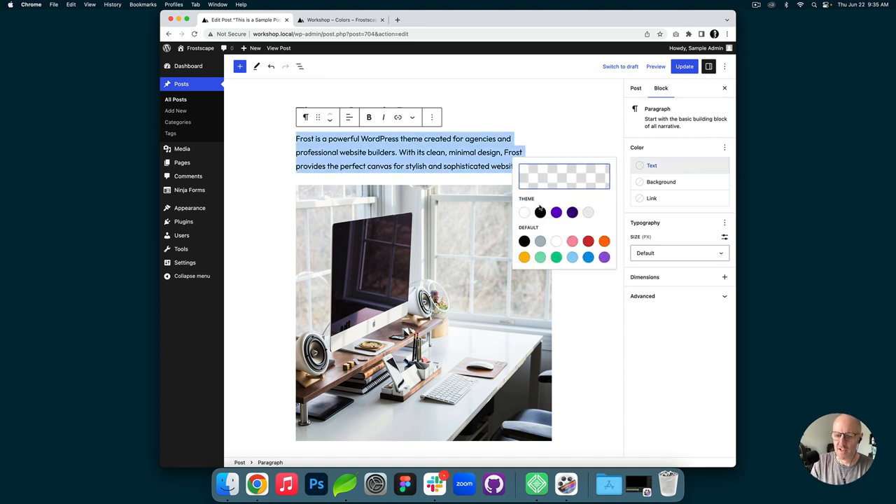
pyautogui.click(556, 213)
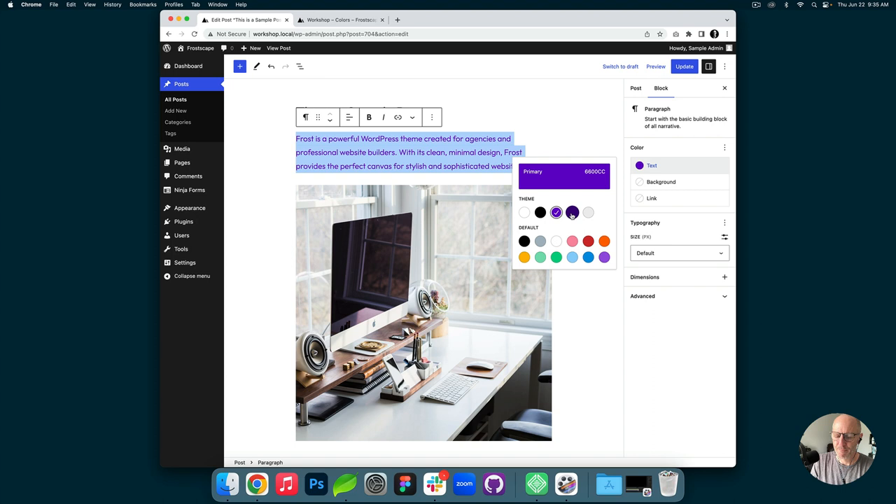
pyautogui.click(588, 213)
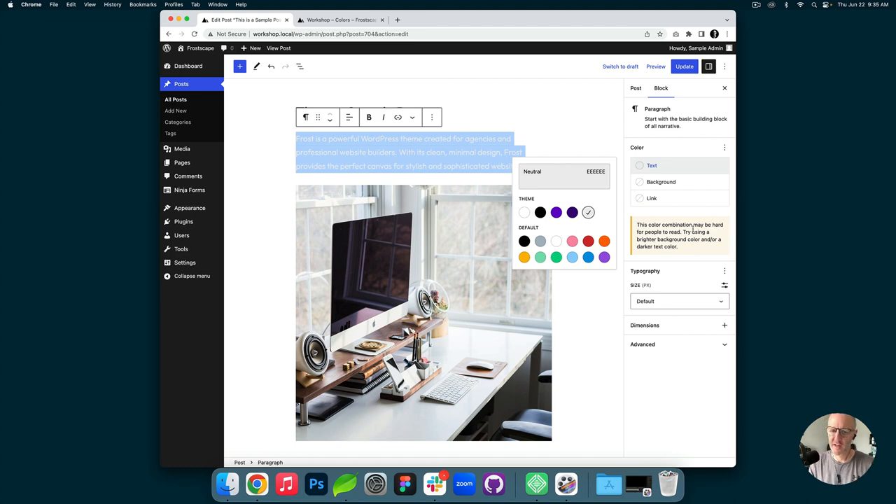
pyautogui.moveTo(544, 148)
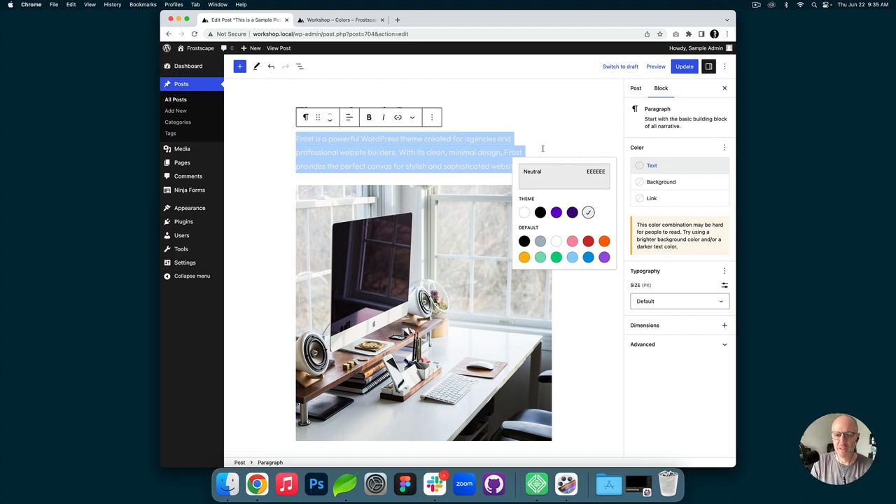
pyautogui.moveTo(567, 188)
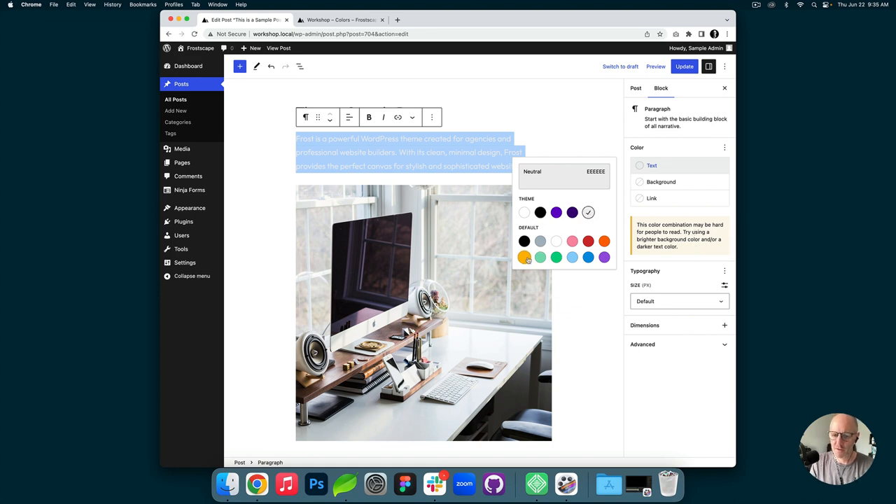
pyautogui.click(572, 258)
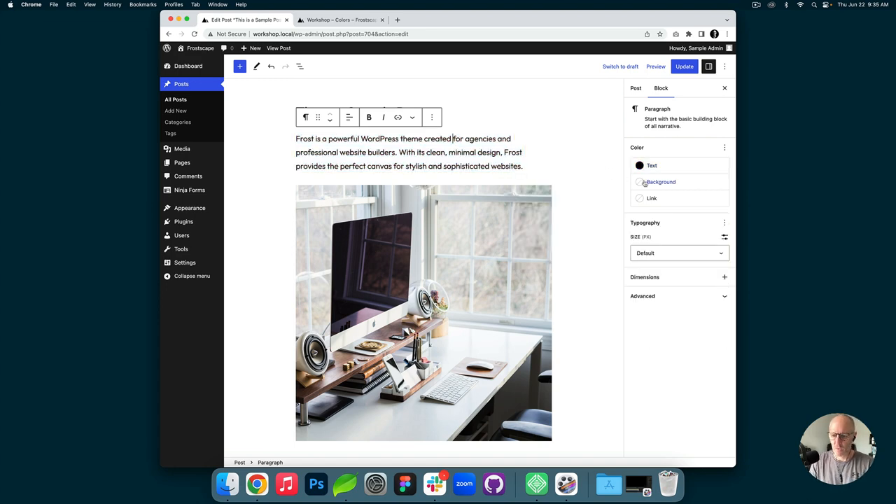
# Give the paragraph a purple gradient background and set its text to Base white.
pyautogui.click(639, 183)
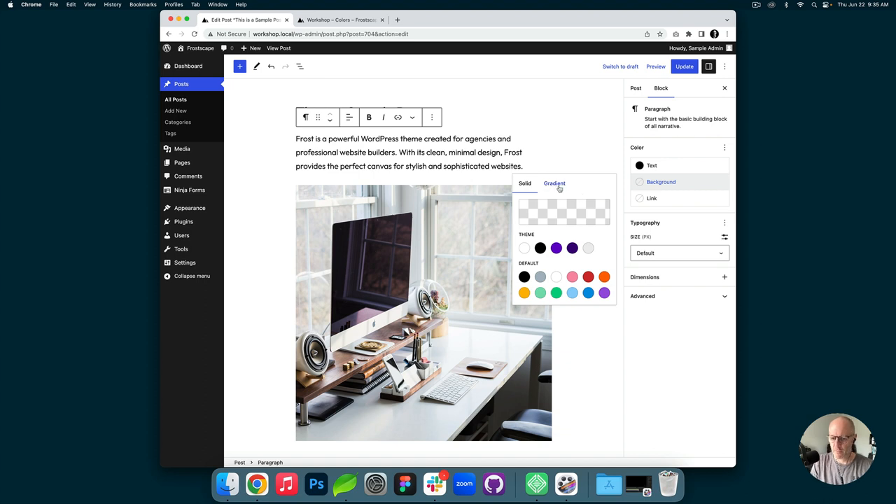
pyautogui.click(555, 182)
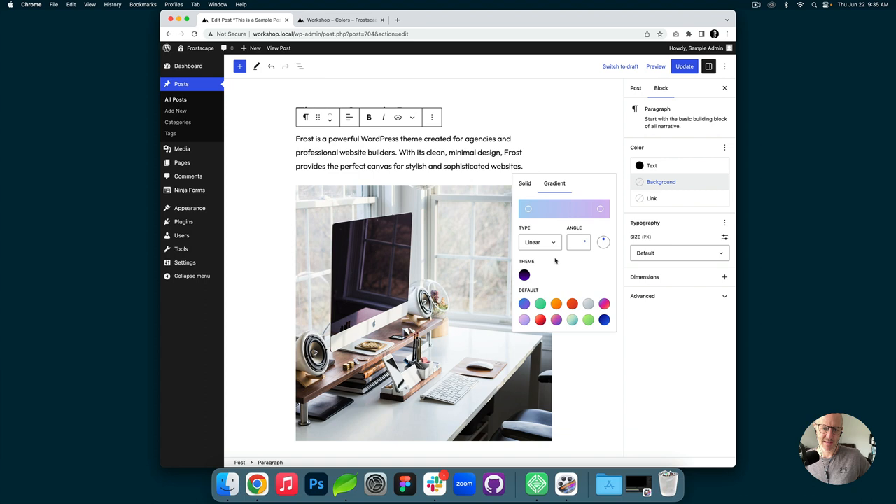
pyautogui.moveTo(544, 272)
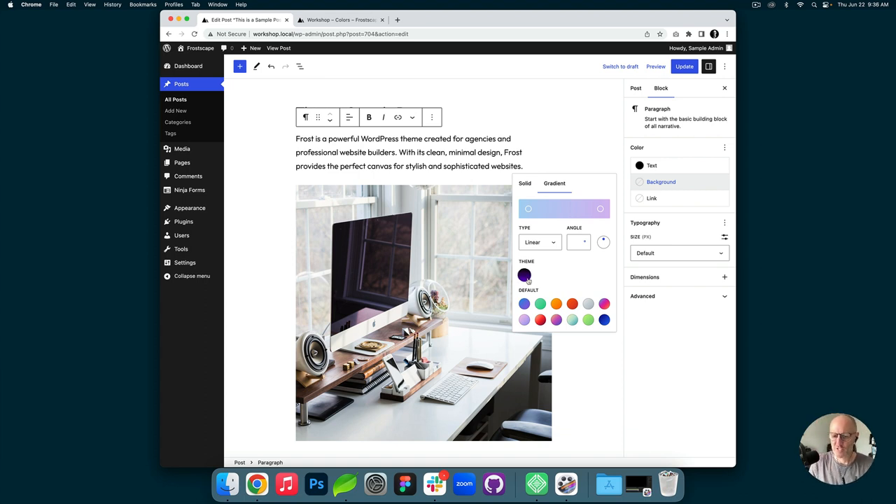
pyautogui.moveTo(524, 274)
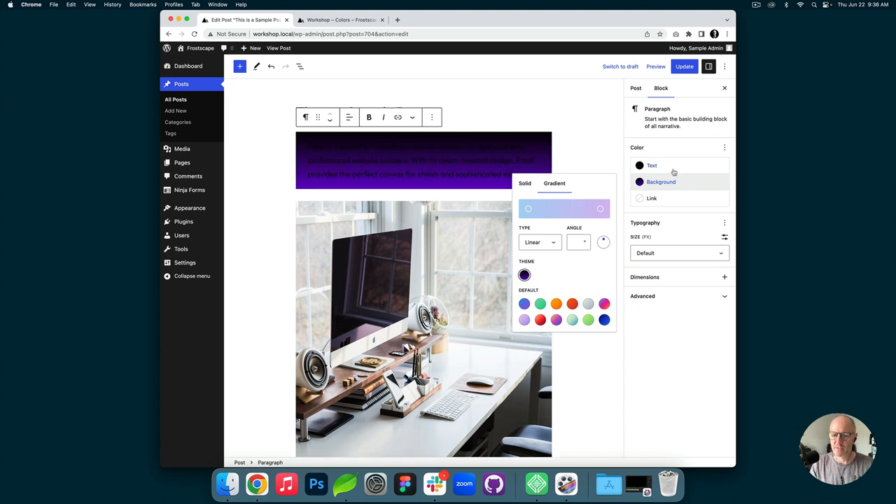
pyautogui.click(652, 165)
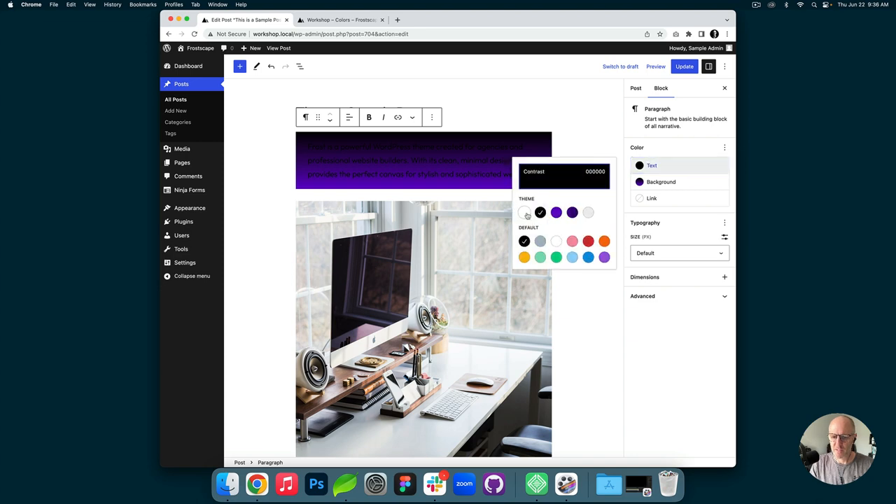
pyautogui.click(524, 213)
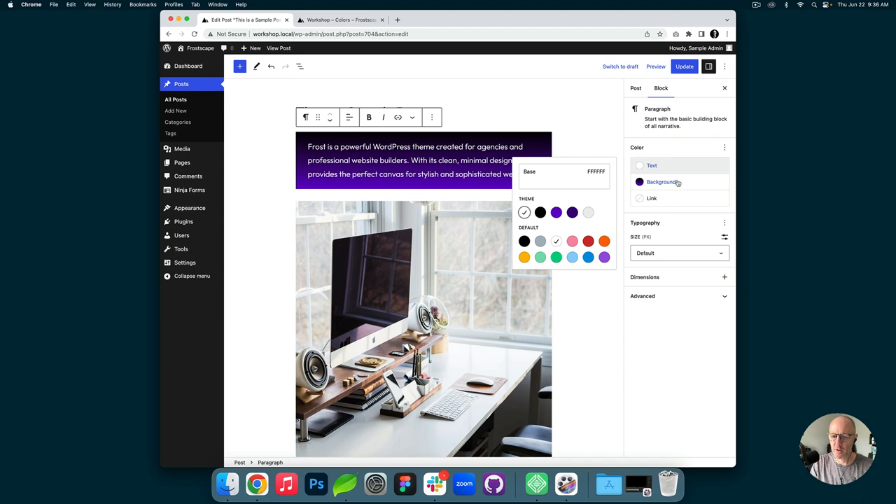
# Swap the paragraph background to a blue gradient, then a red-orange gradient preset.
pyautogui.click(555, 182)
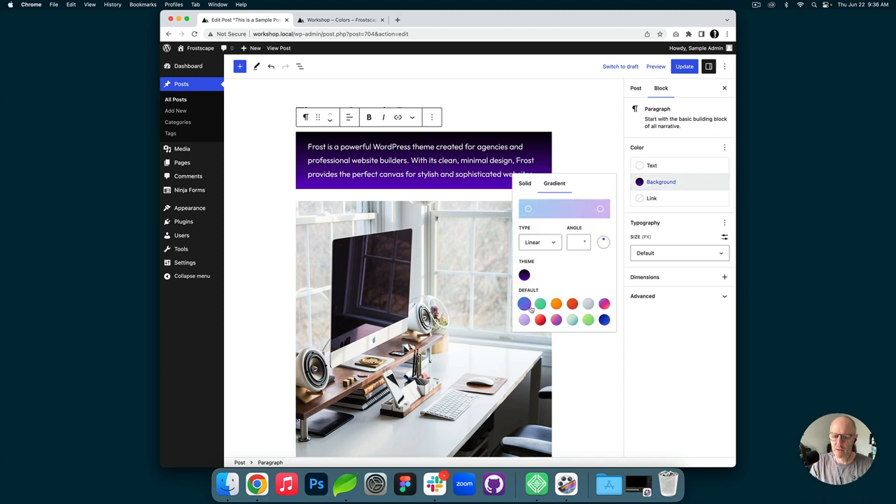
pyautogui.moveTo(589, 302)
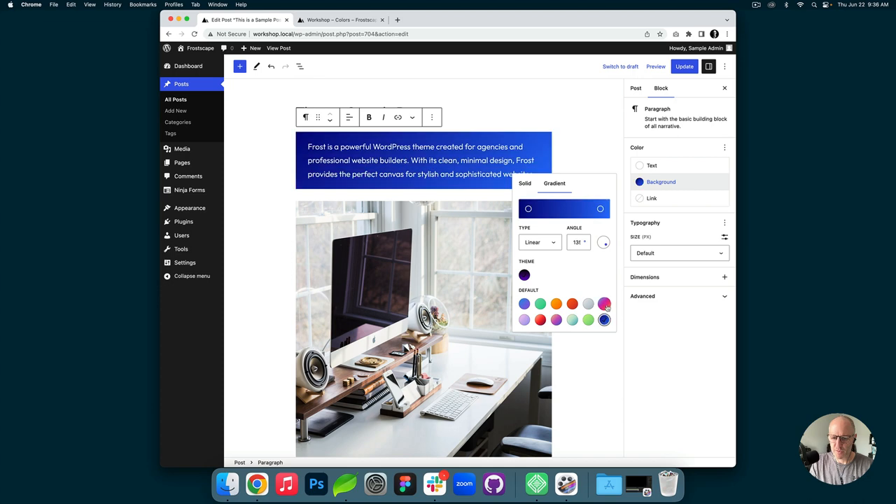
pyautogui.click(588, 302)
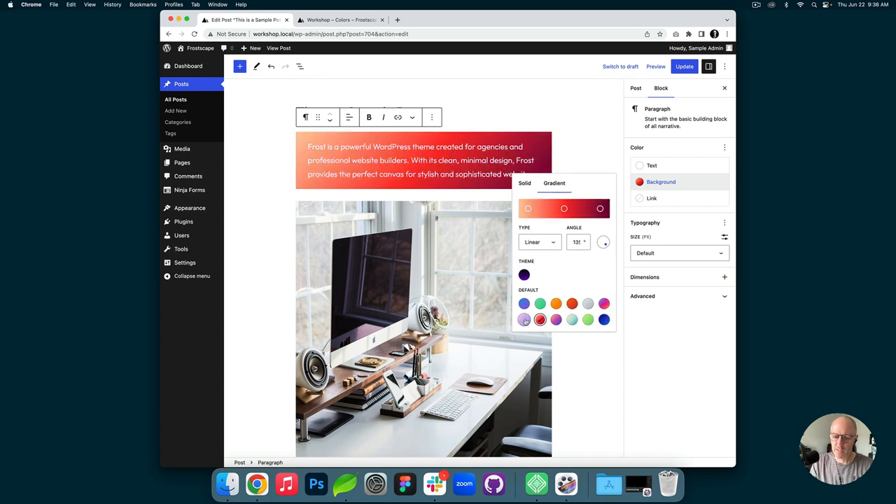
pyautogui.click(524, 303)
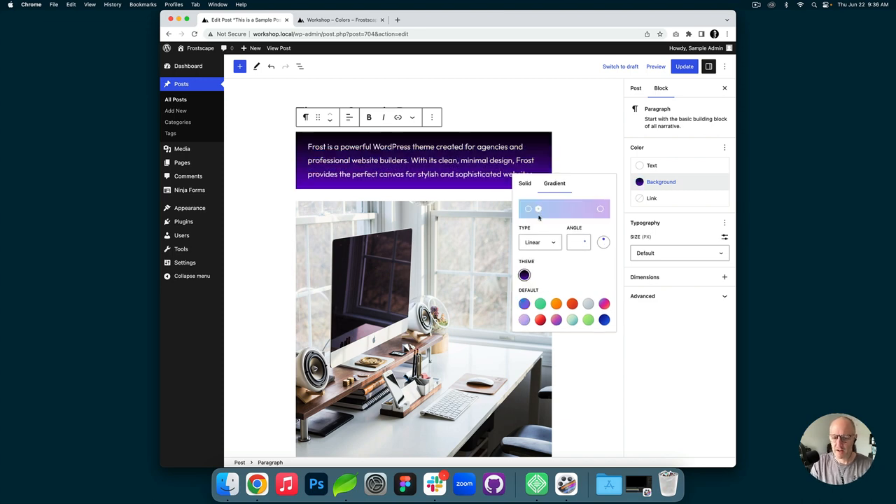
# Move a gradient stop and recolour it from greyish purple to a vivid purple.
pyautogui.moveTo(538, 209); pyautogui.dragTo(560, 209)
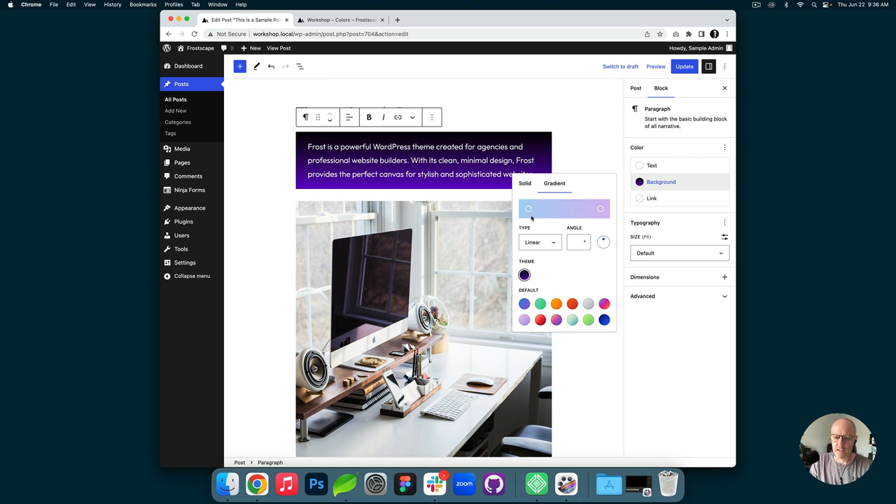
pyautogui.click(529, 209)
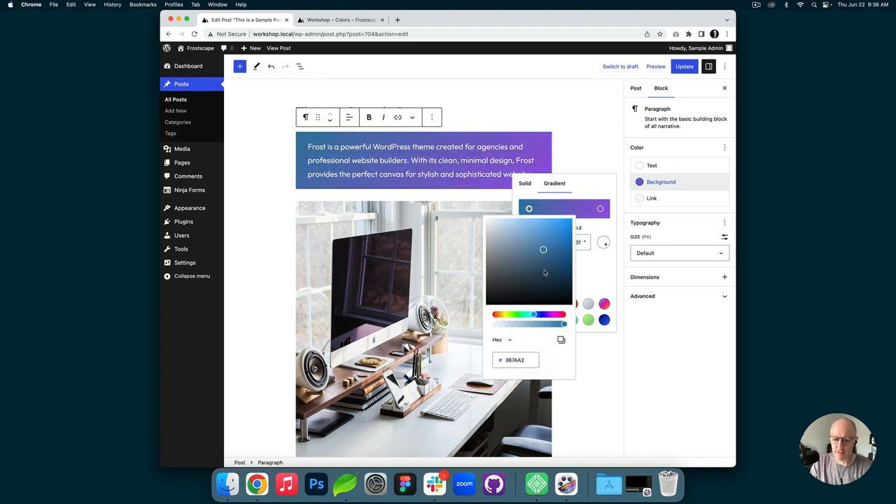
pyautogui.moveTo(543, 249); pyautogui.dragTo(521, 275)
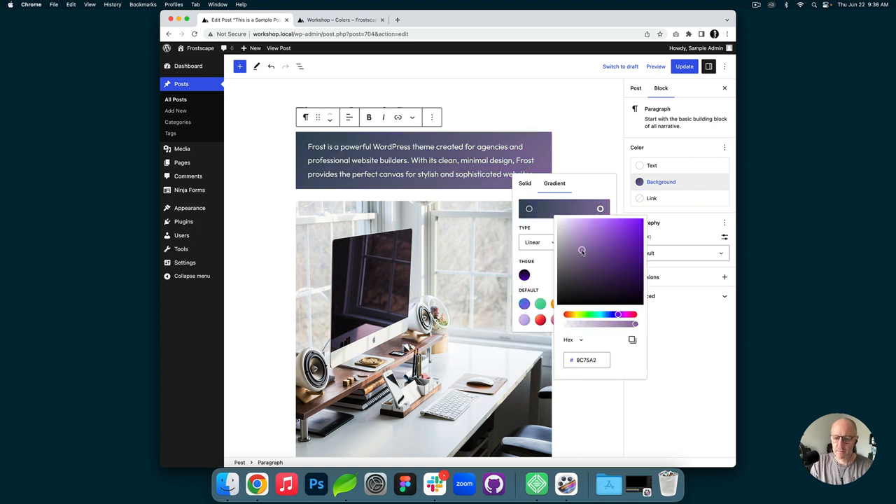
pyautogui.moveTo(583, 251); pyautogui.dragTo(628, 249)
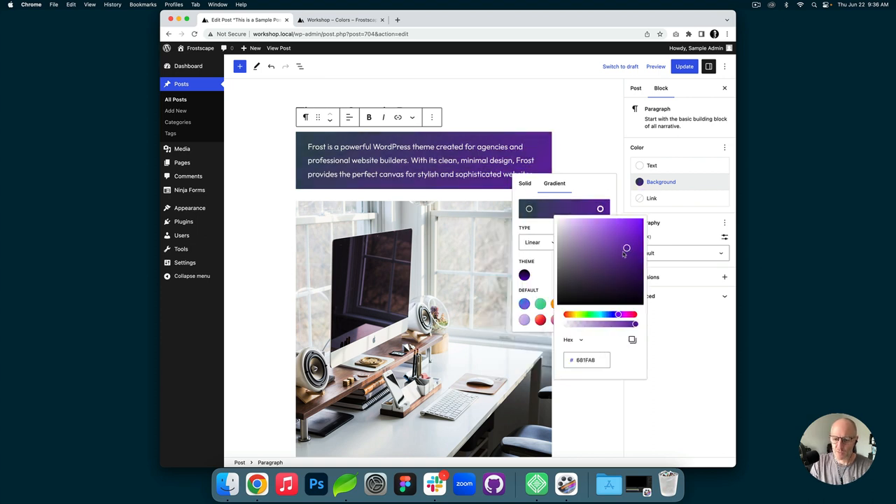
# Switch the gradient type to Radial and close the gradient settings.
pyautogui.click(535, 242)
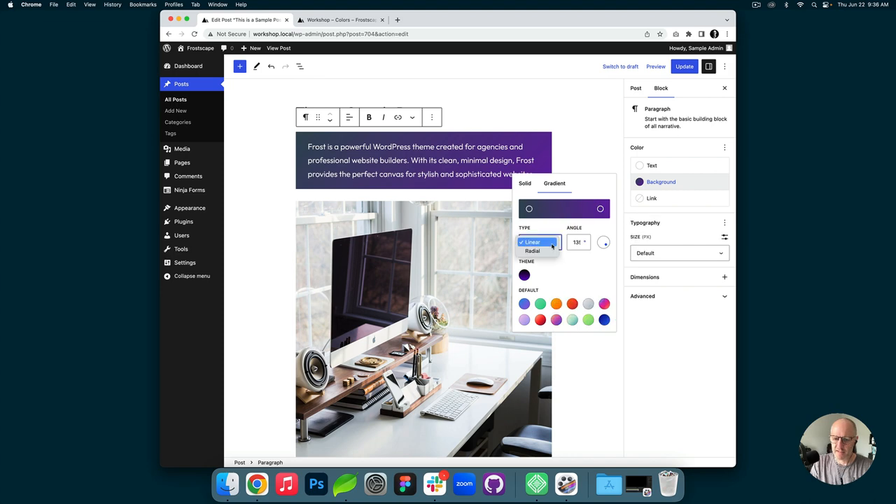
pyautogui.click(532, 251)
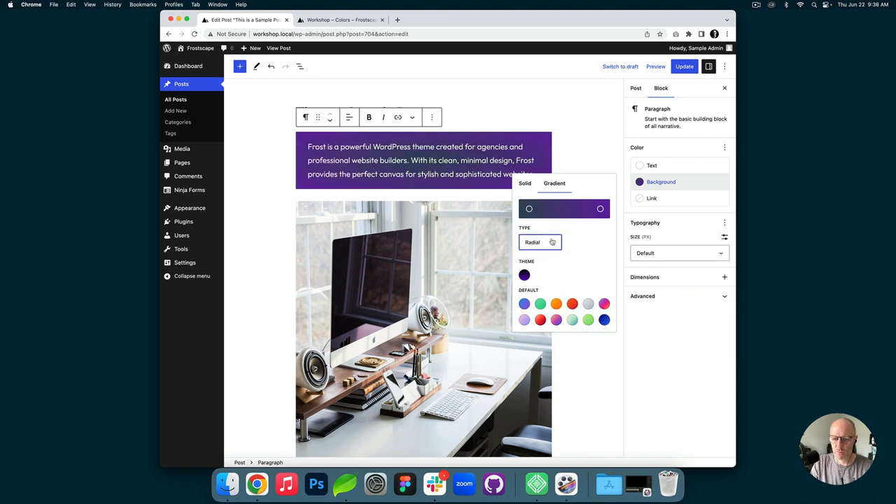
pyautogui.click(539, 242)
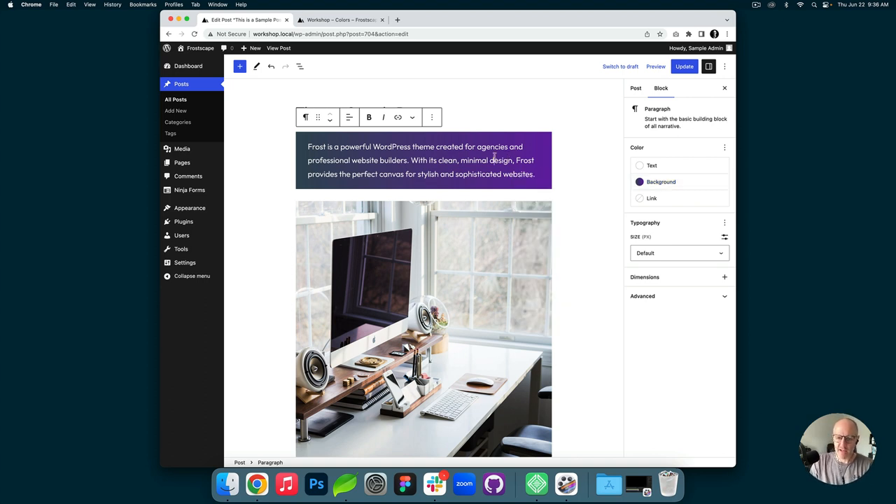
pyautogui.scroll(-3)
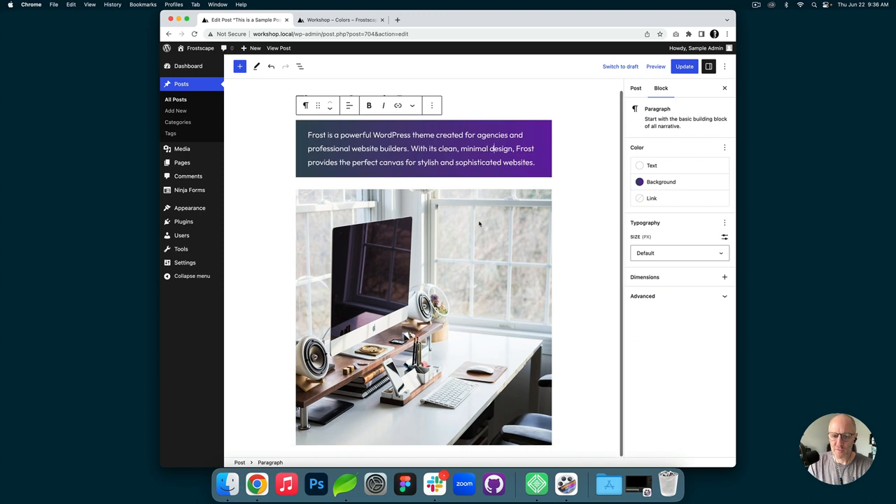
# Select the photo and apply duotone presets, black-and-white then purple.
pyautogui.click(423, 316)
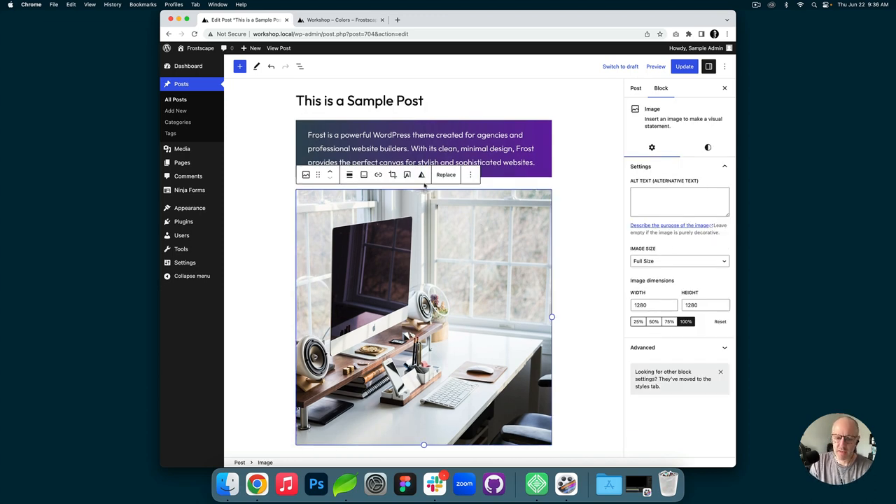
pyautogui.moveTo(421, 174)
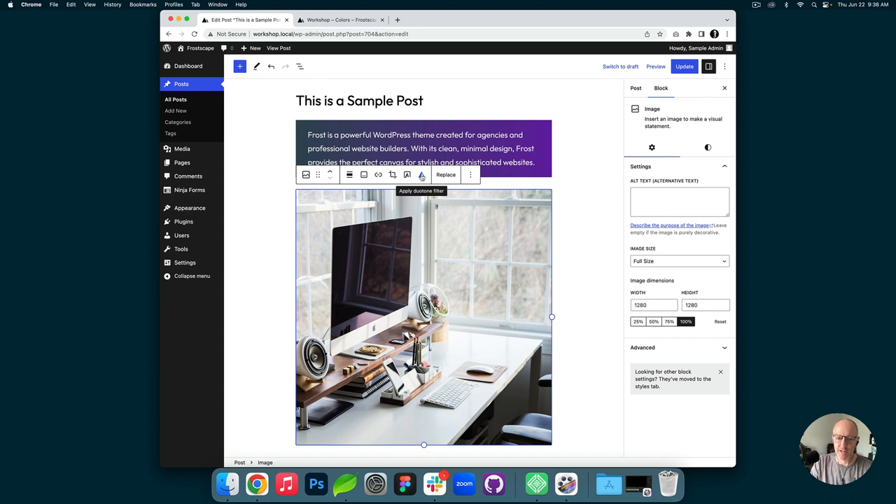
pyautogui.click(422, 176)
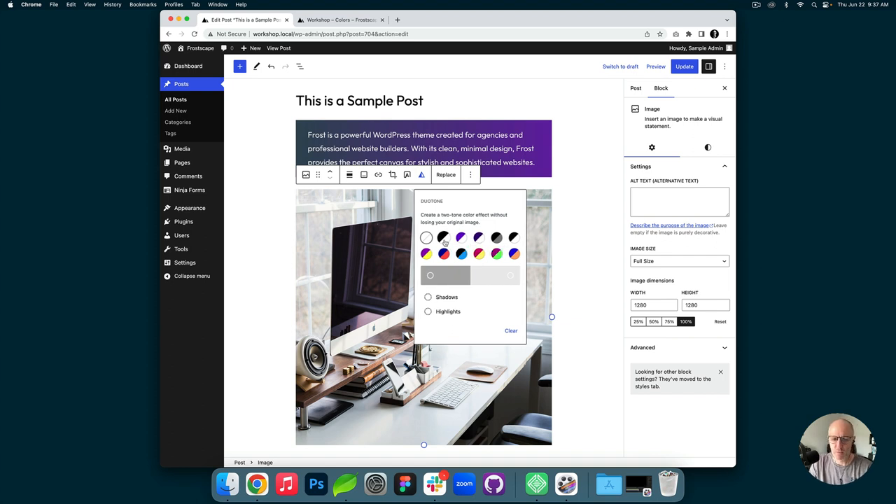
pyautogui.click(461, 237)
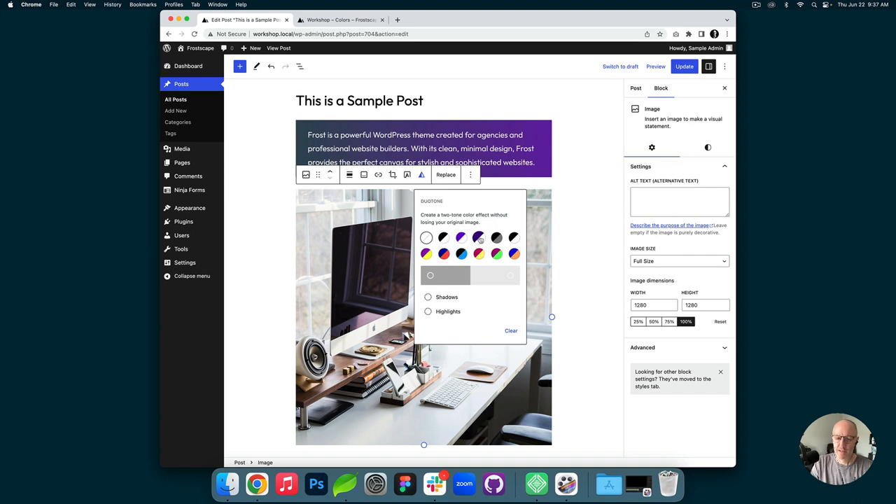
pyautogui.click(443, 237)
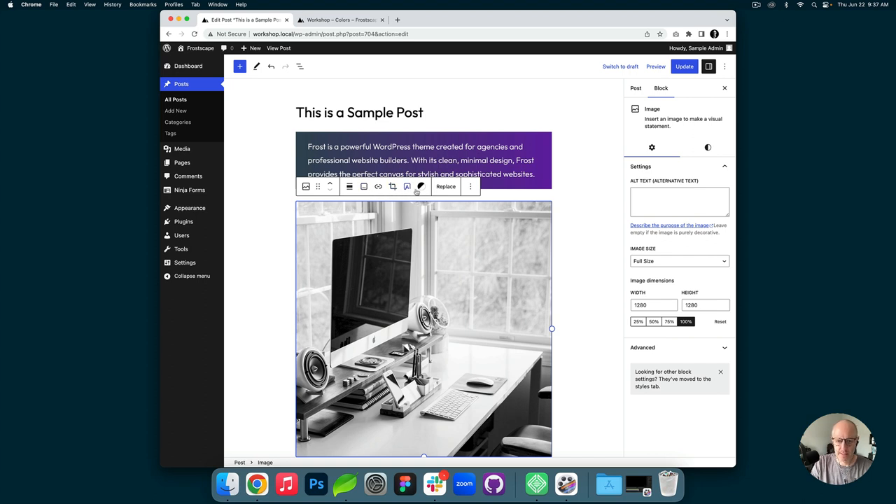
pyautogui.click(420, 186)
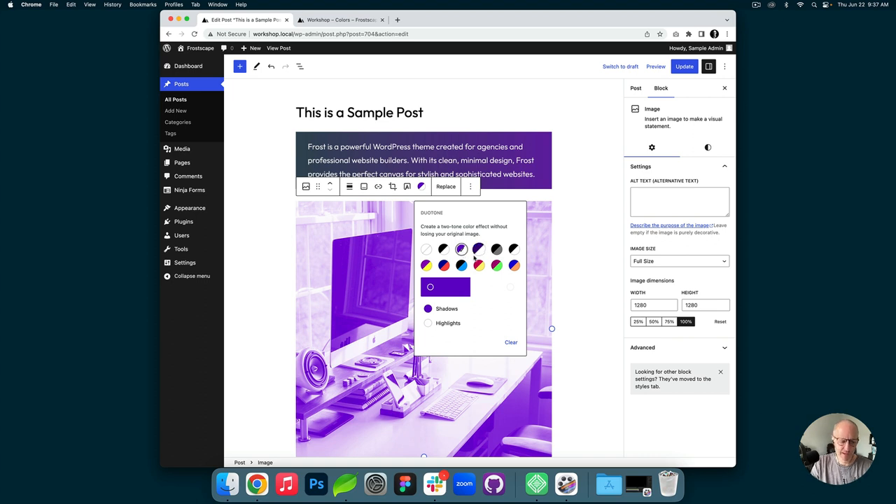
pyautogui.click(479, 250)
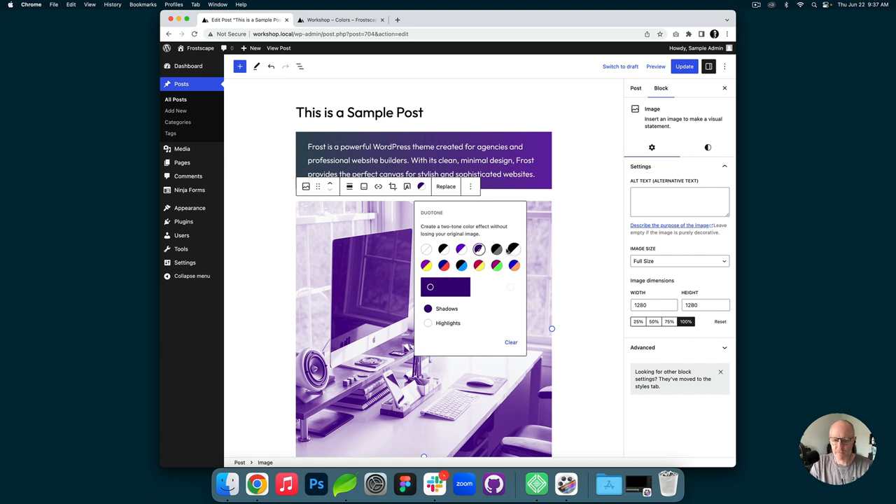
pyautogui.moveTo(444, 266)
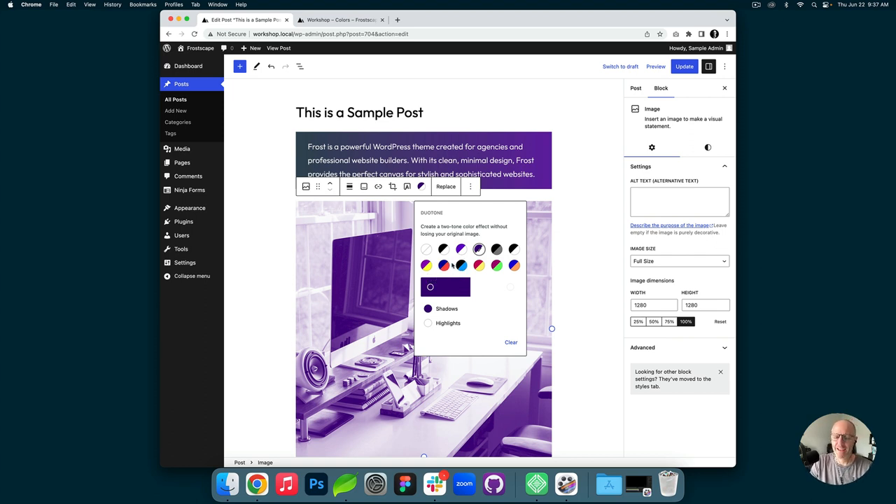
pyautogui.moveTo(444, 267)
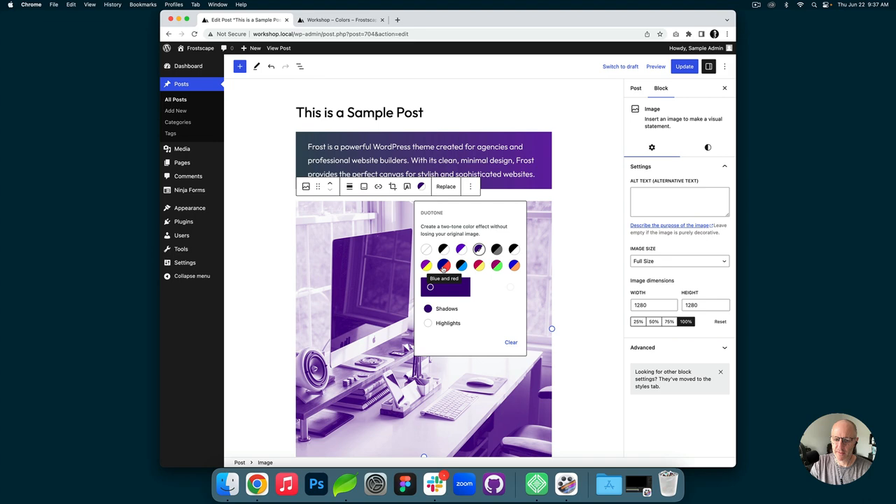
# Try blue-red, red-yellow and blue-orange duotones, return to purple and start a custom highlight colour.
pyautogui.click(444, 267)
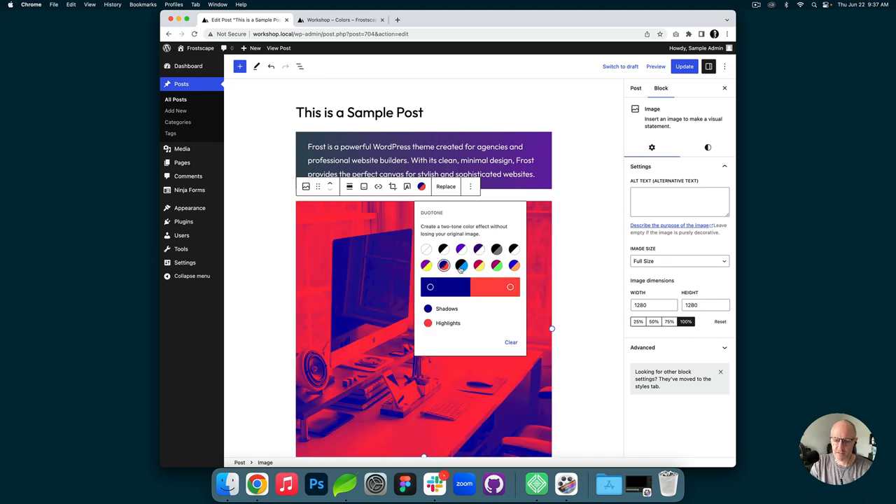
pyautogui.click(479, 265)
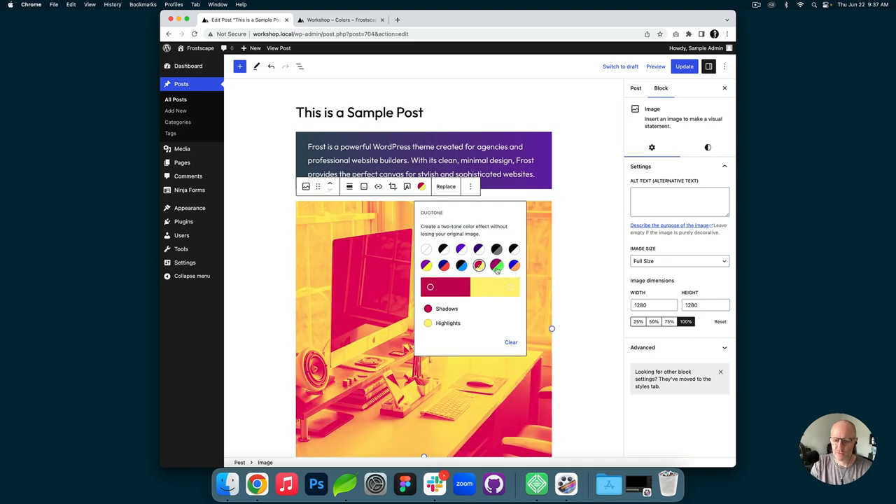
pyautogui.click(514, 265)
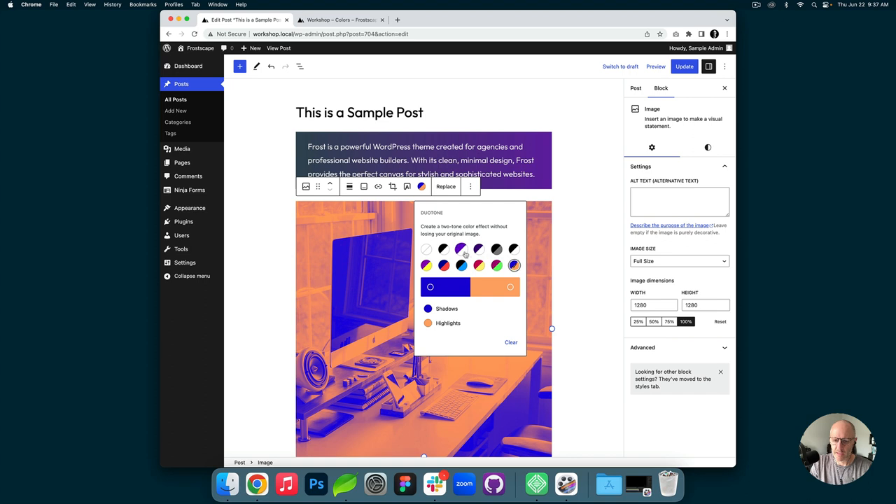
pyautogui.click(462, 250)
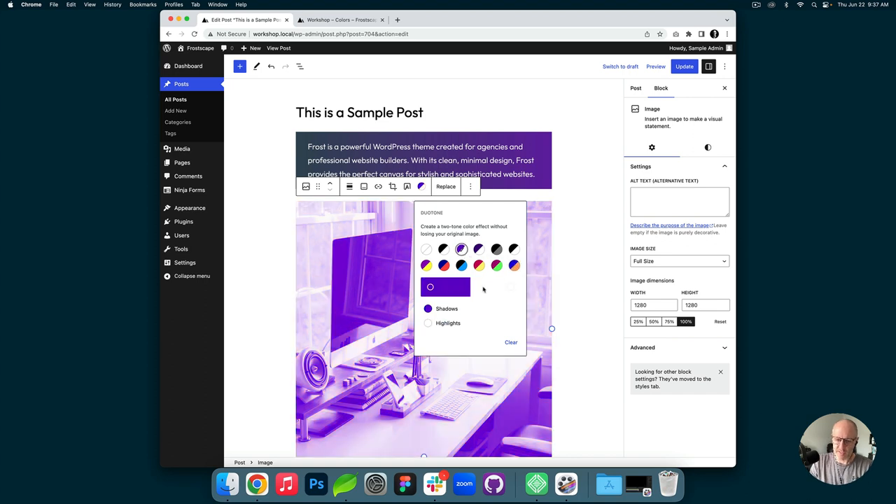
pyautogui.click(429, 310)
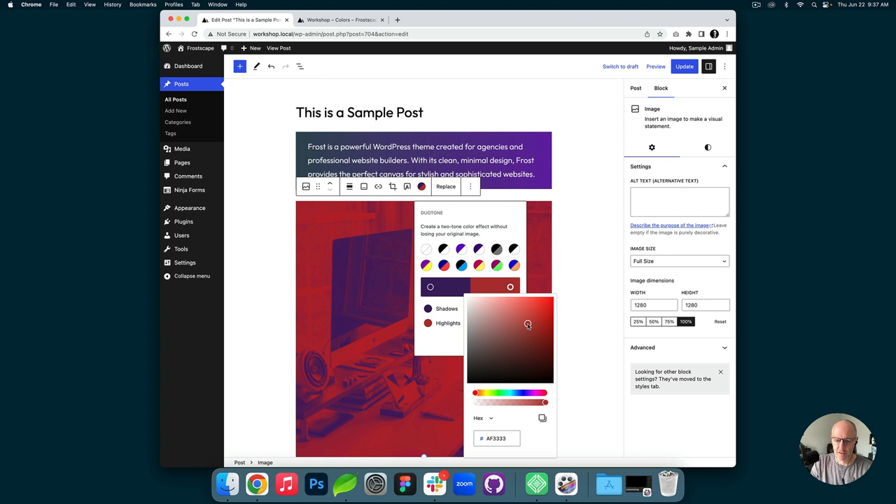
pyautogui.moveTo(518, 347)
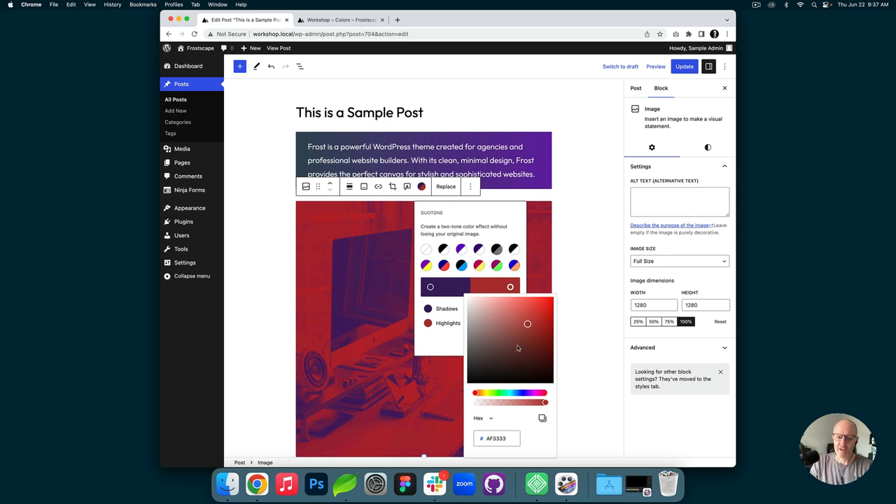
pyautogui.moveTo(489, 222)
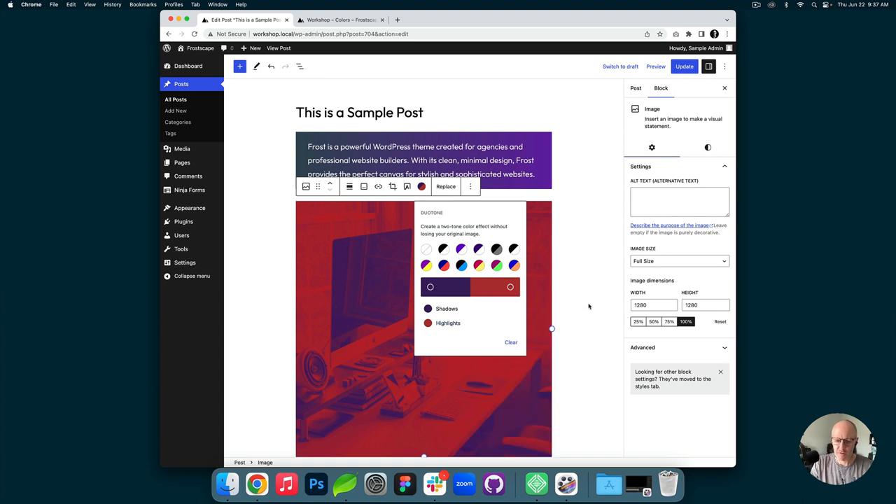
# Clear the duotone filter so the photo returns to full colour.
pyautogui.click(512, 342)
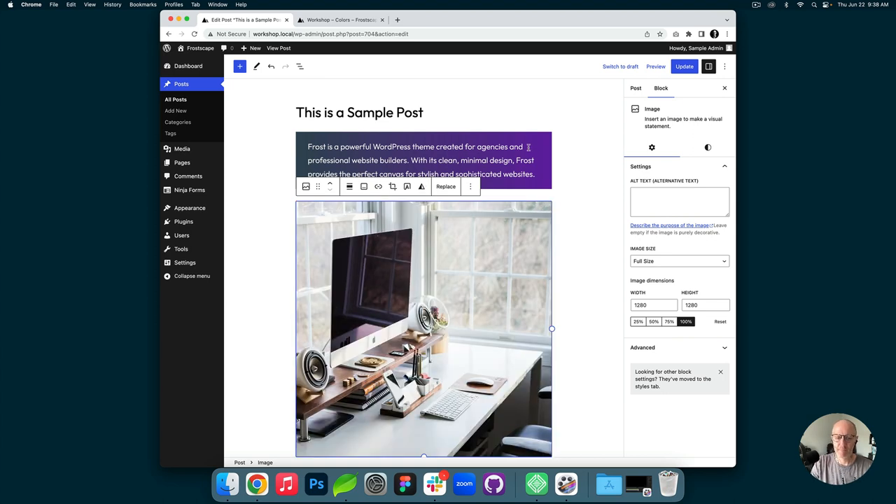
# Clear the paragraph's gradient background and reopen its Text colour swatches.
pyautogui.click(420, 160)
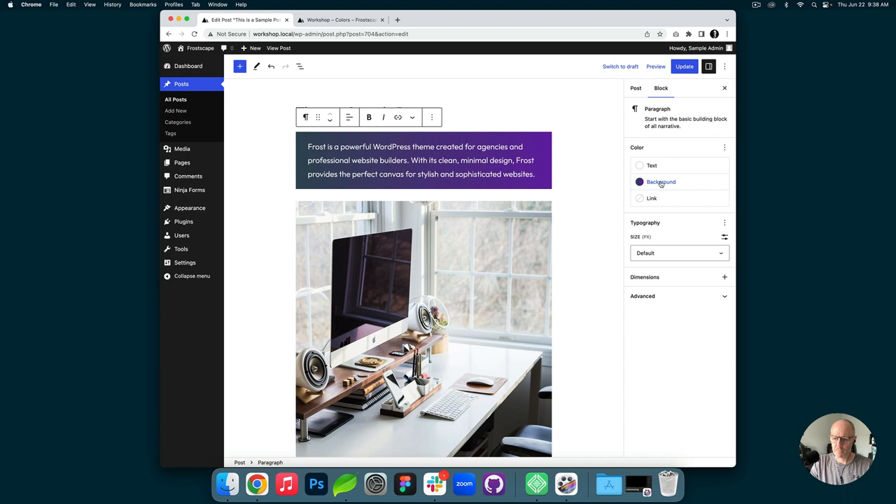
pyautogui.click(639, 182)
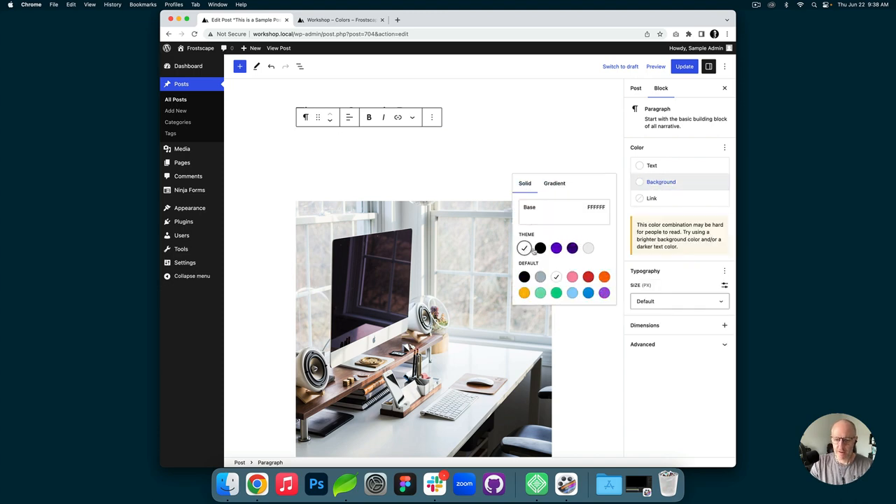
pyautogui.click(462, 157)
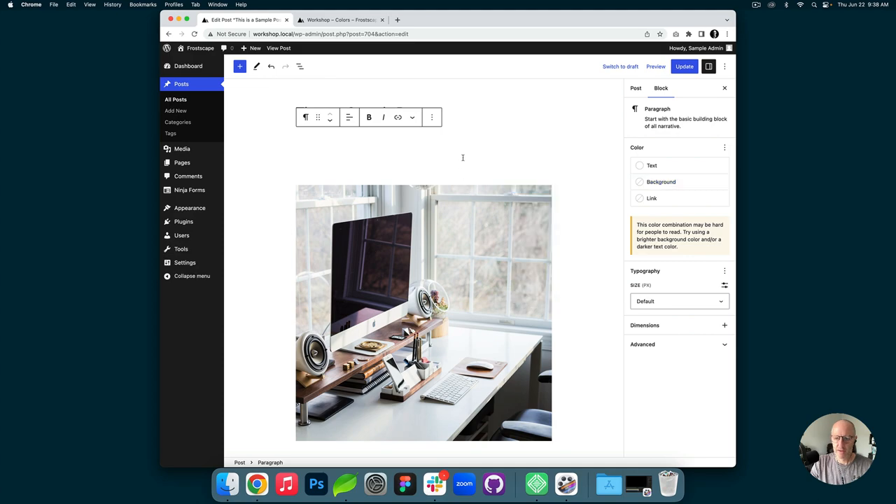
pyautogui.click(652, 165)
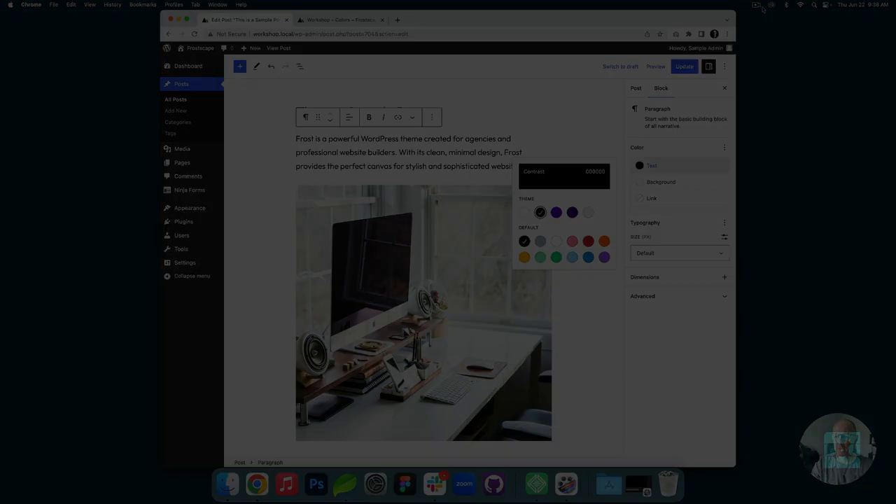
# Switch to the workshop slides tab showing the Gradients theme.json slide.
pyautogui.click(342, 19)
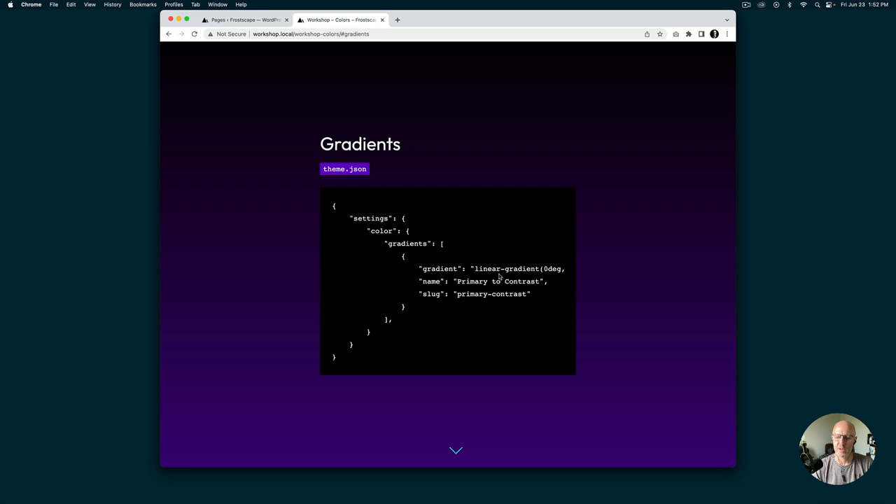
pyautogui.moveTo(520, 315)
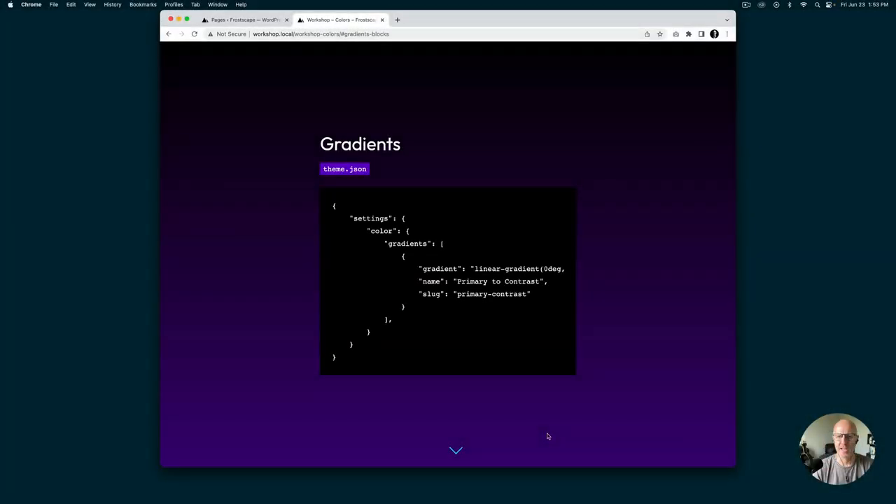
# Scroll down to the gradients sample slide with a paragraph in a gradient-background group.
pyautogui.scroll(-3)
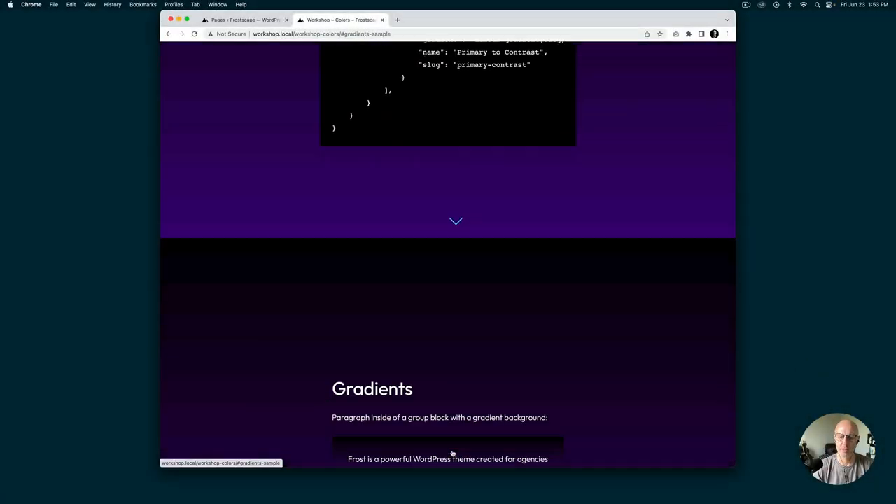
pyautogui.scroll(-3)
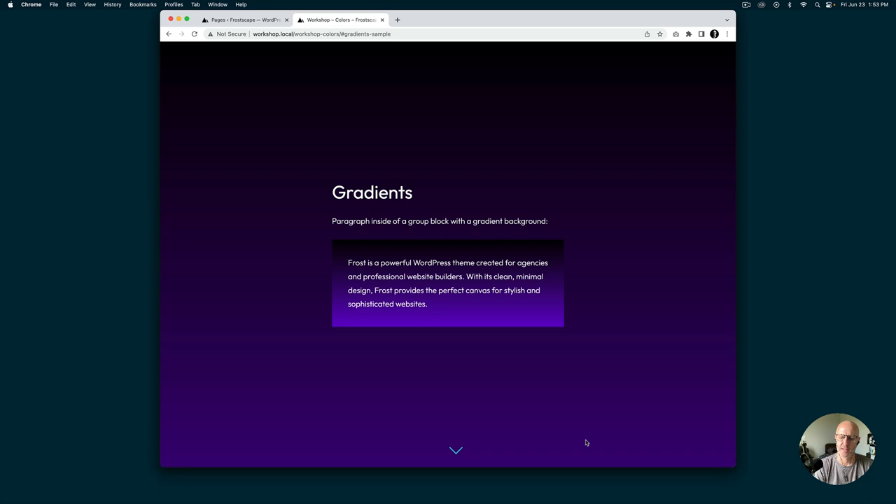
pyautogui.moveTo(456, 451)
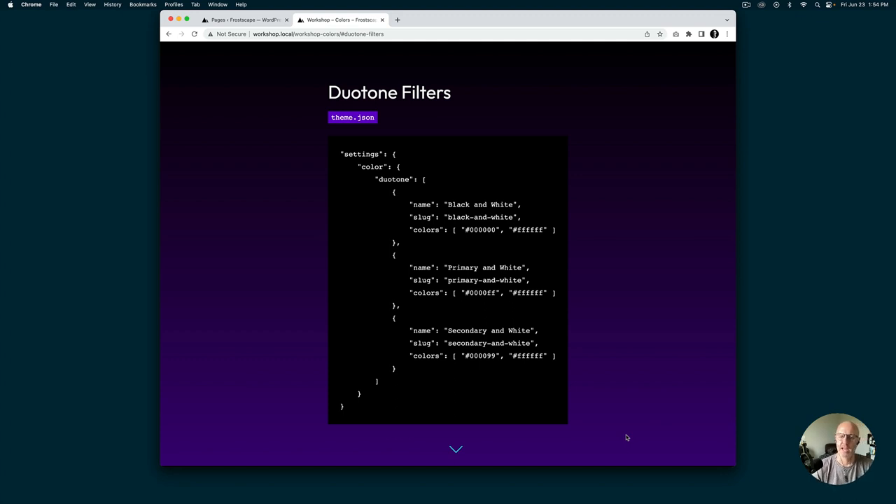
pyautogui.moveTo(503, 245)
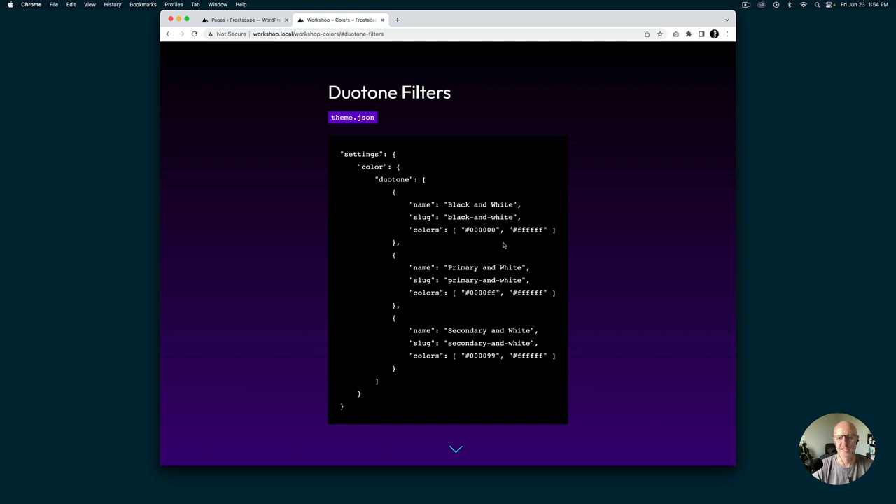
pyautogui.moveTo(448, 213)
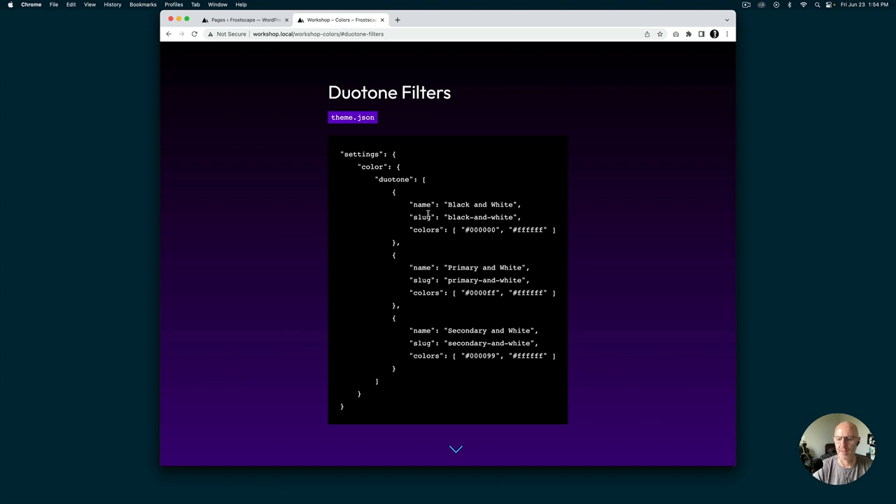
pyautogui.moveTo(461, 205)
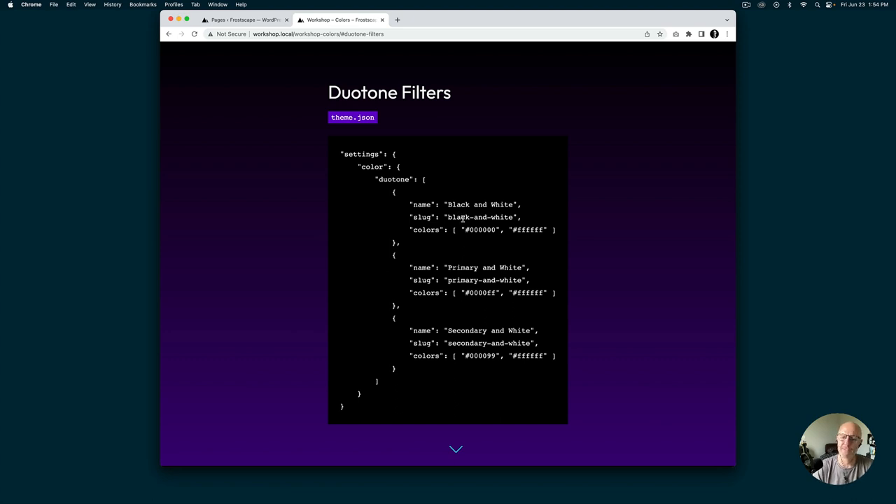
pyautogui.moveTo(488, 230)
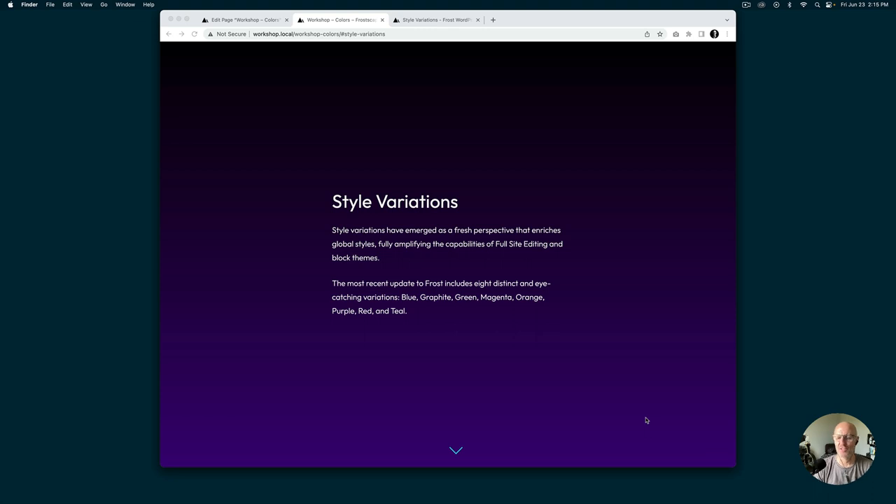
pyautogui.moveTo(517, 429)
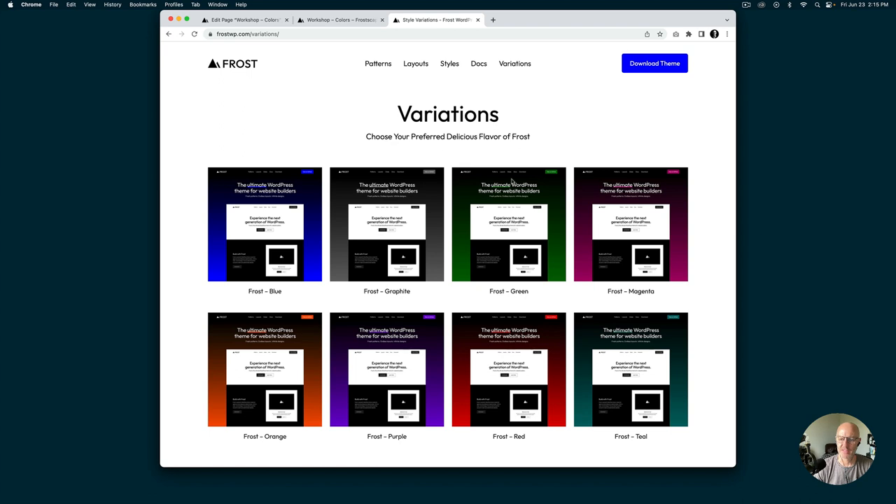
pyautogui.moveTo(322, 301)
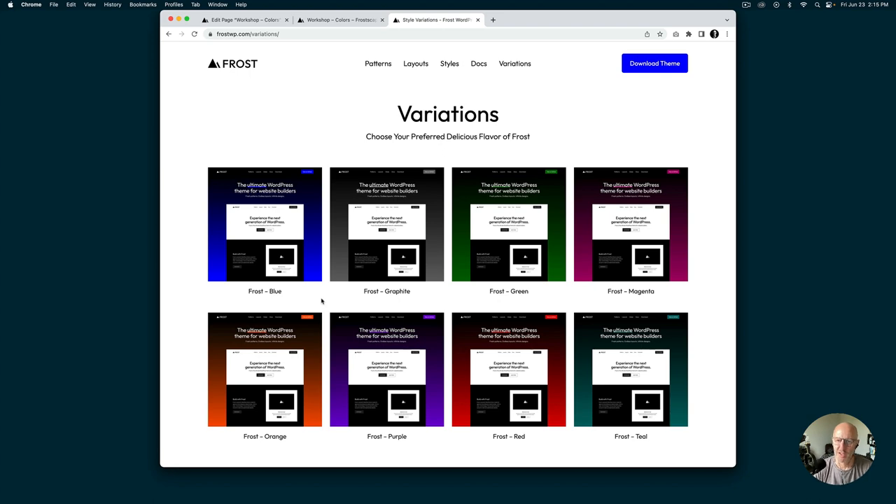
pyautogui.moveTo(300, 79)
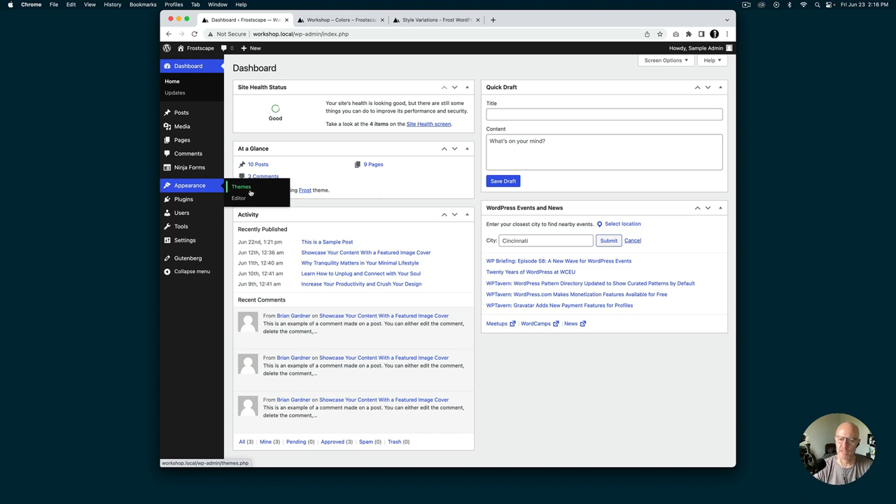
# Enter the Site Editor's Styles panel and browse to the Frost style variations list.
pyautogui.click(238, 199)
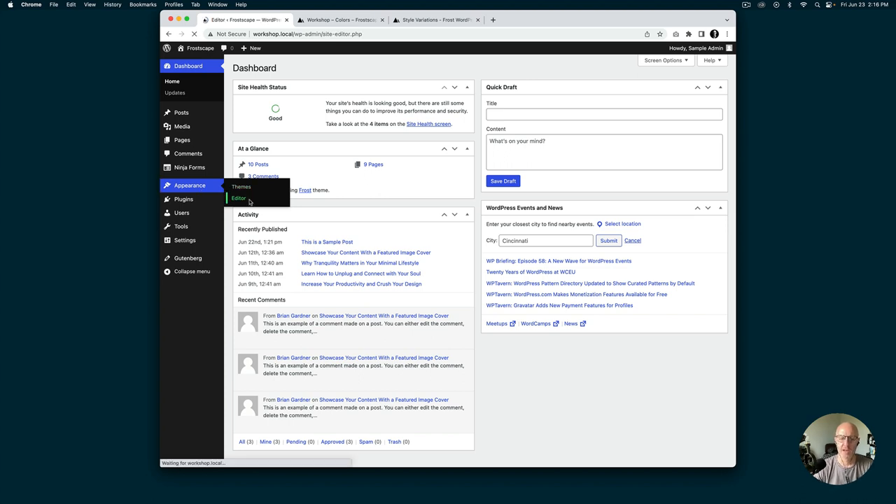
pyautogui.click(238, 199)
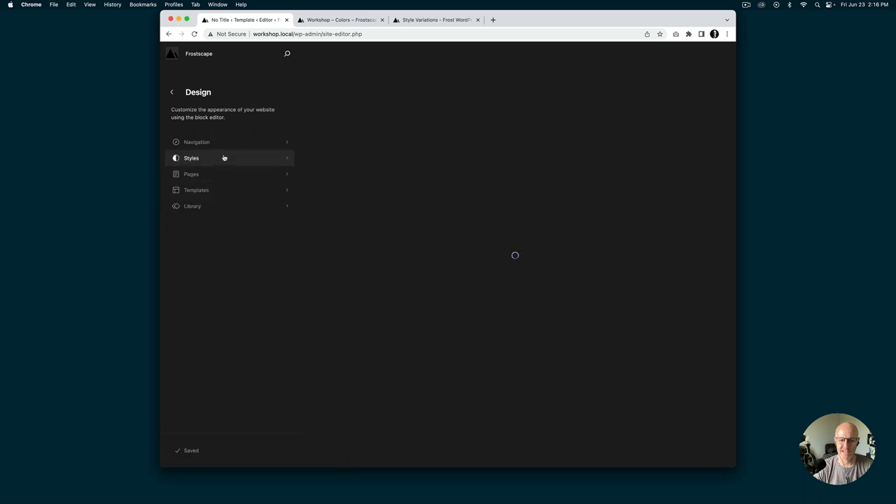
pyautogui.click(190, 157)
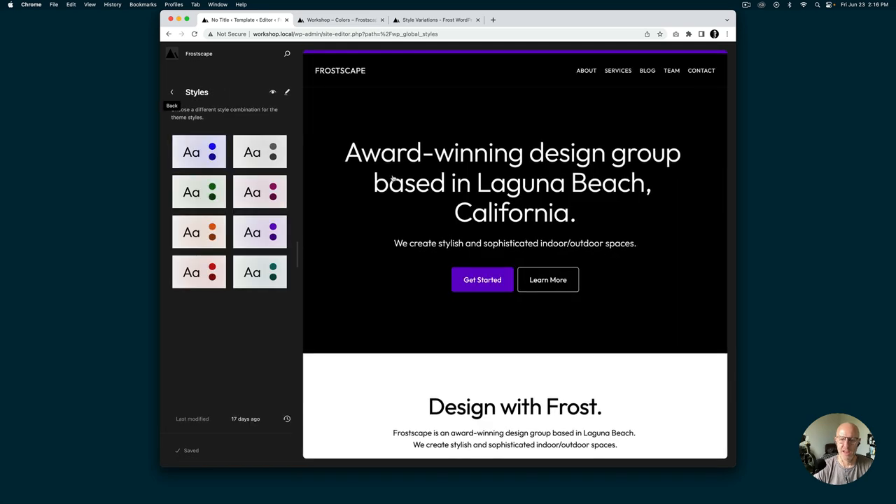
pyautogui.scroll(-3)
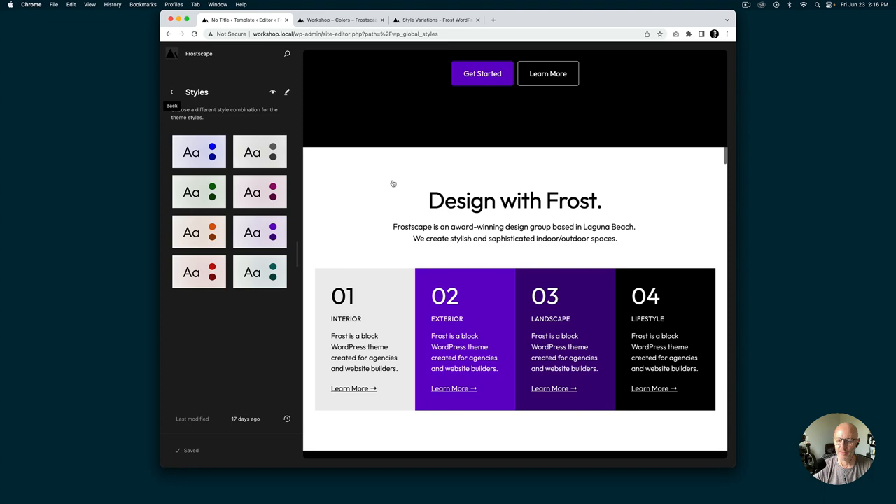
pyautogui.scroll(-3)
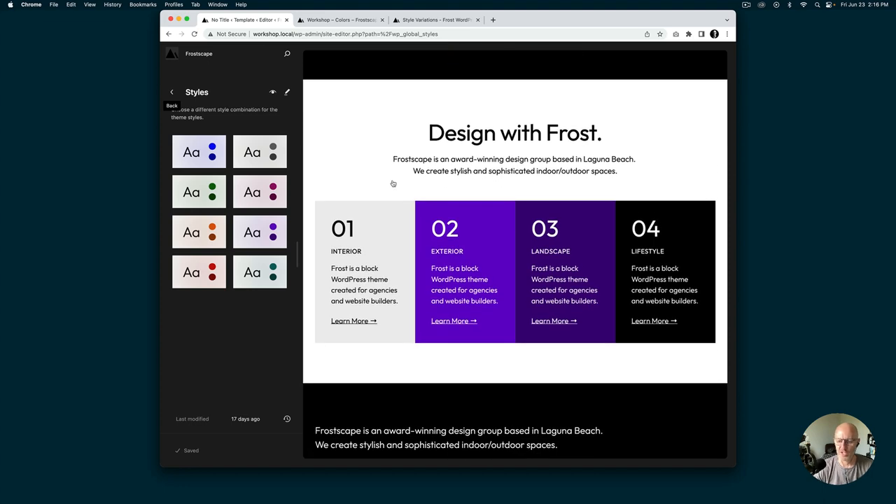
pyautogui.scroll(-3)
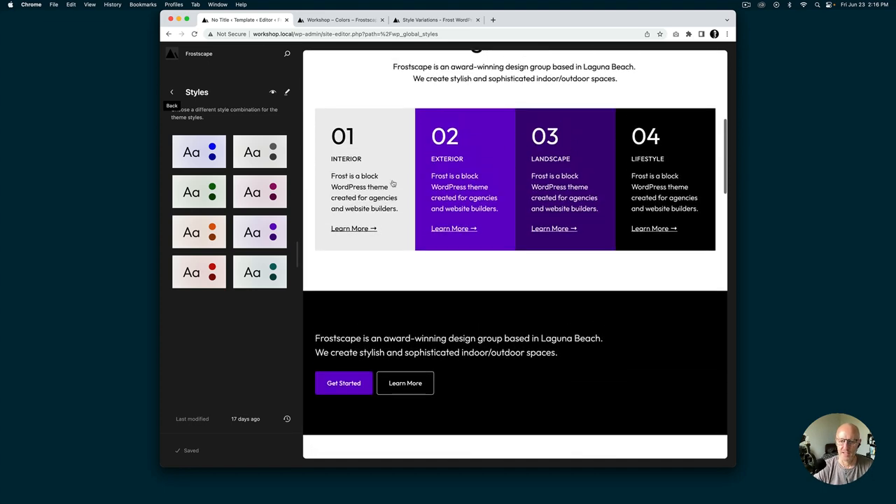
# Preview the Graphite, Green, Red and Teal variations, leaving Teal applied unsaved.
pyautogui.click(198, 152)
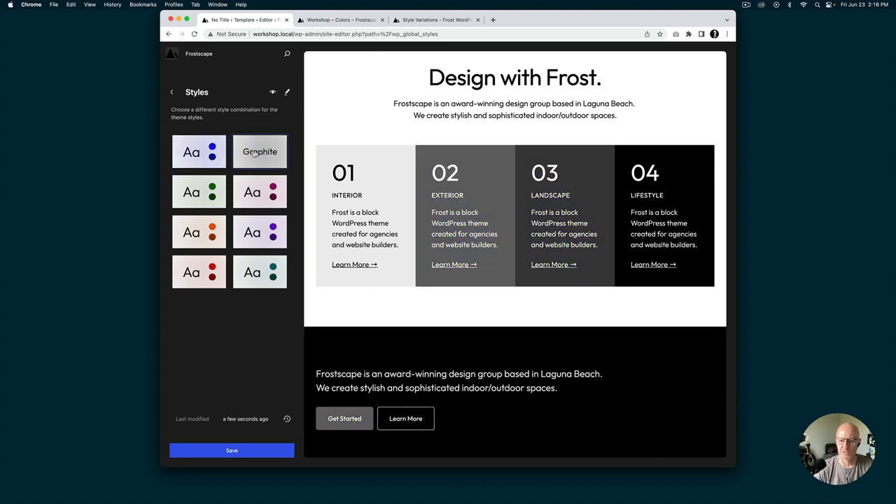
pyautogui.click(199, 192)
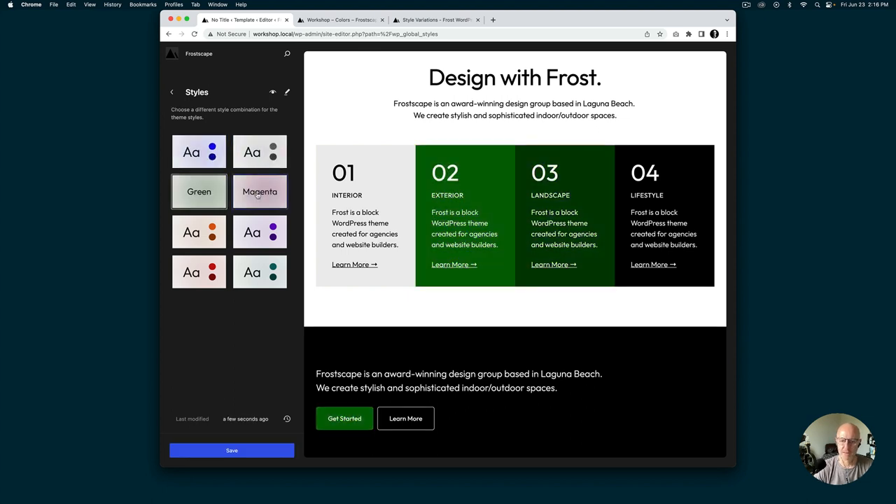
pyautogui.click(199, 233)
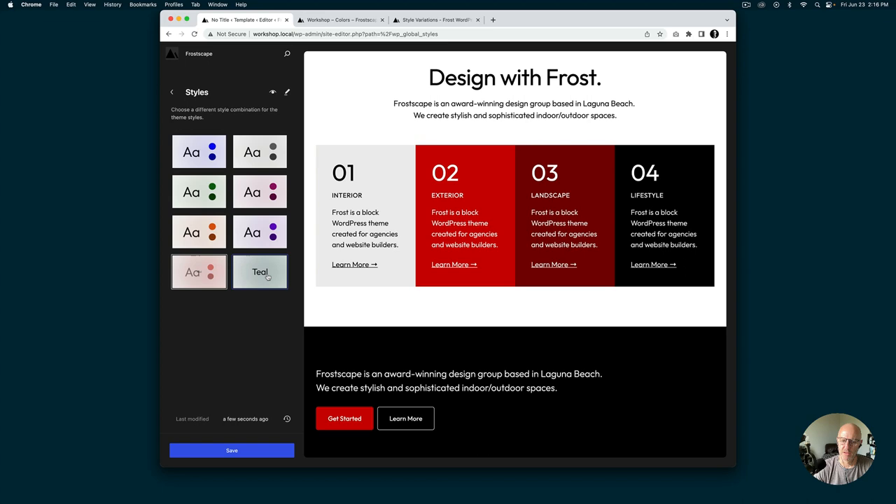
pyautogui.click(199, 272)
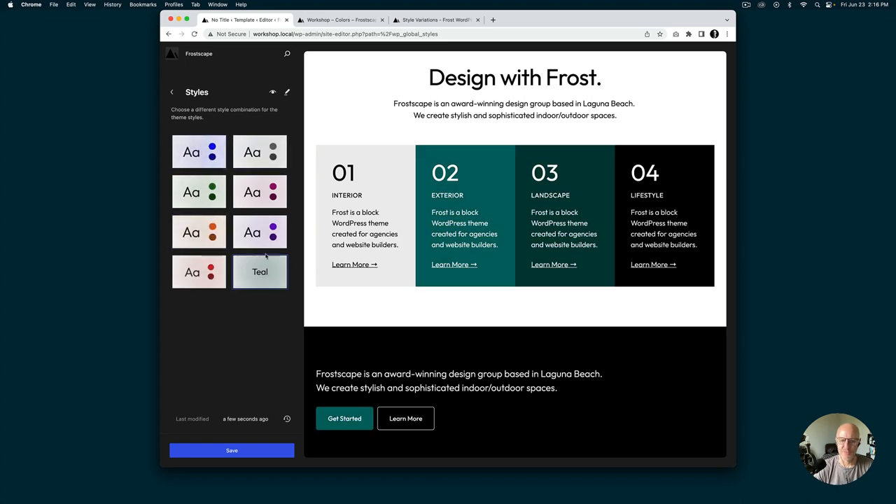